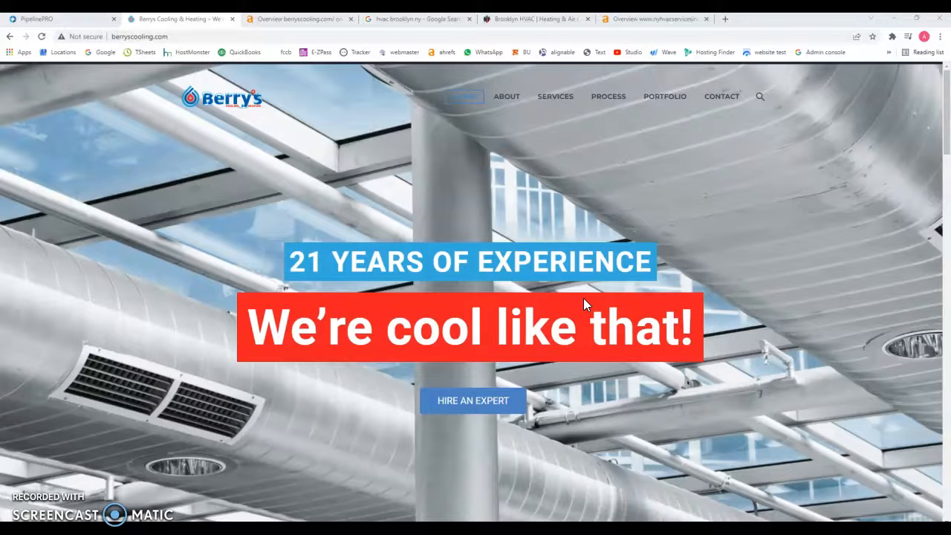
mouse_move(621, 156)
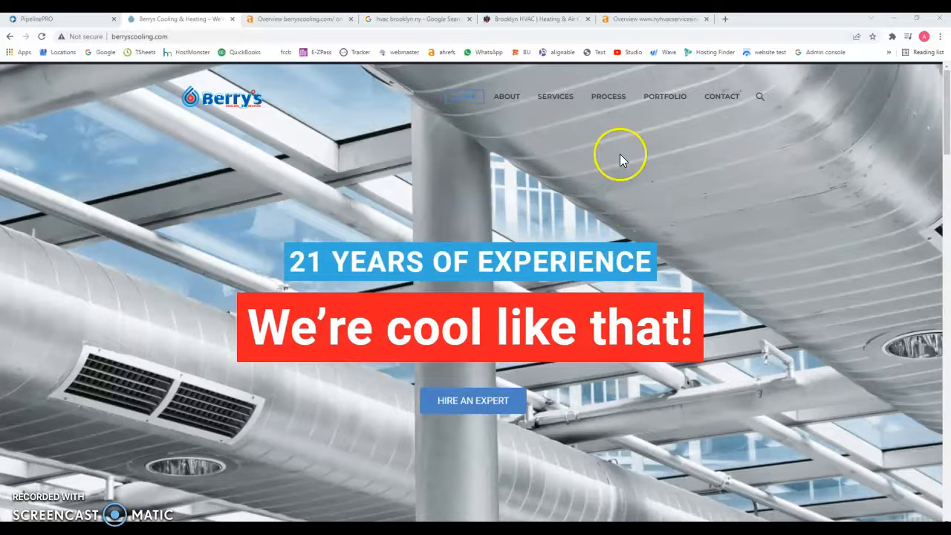
Step: Scroll through the berryscooling.com overview metrics and return to the top of the page
scroll("down", 3)
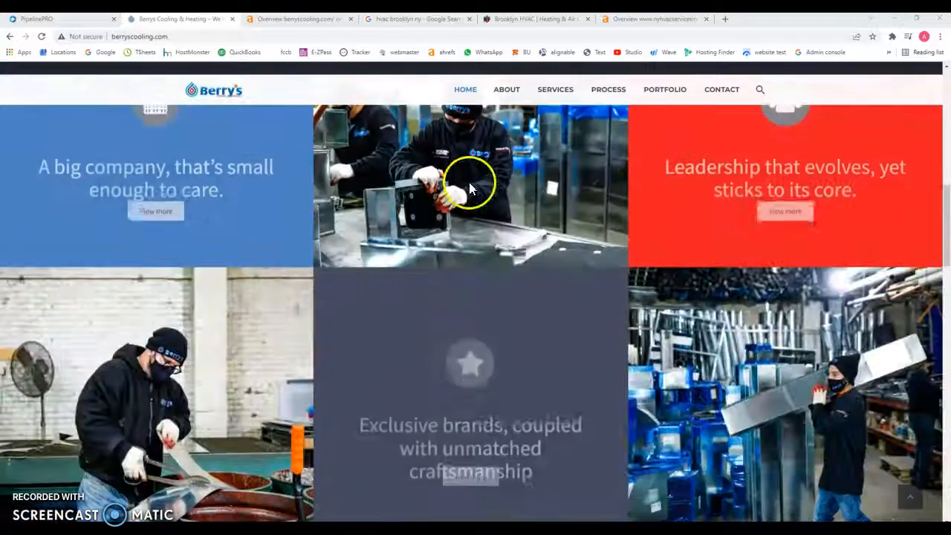
scroll("down", 3)
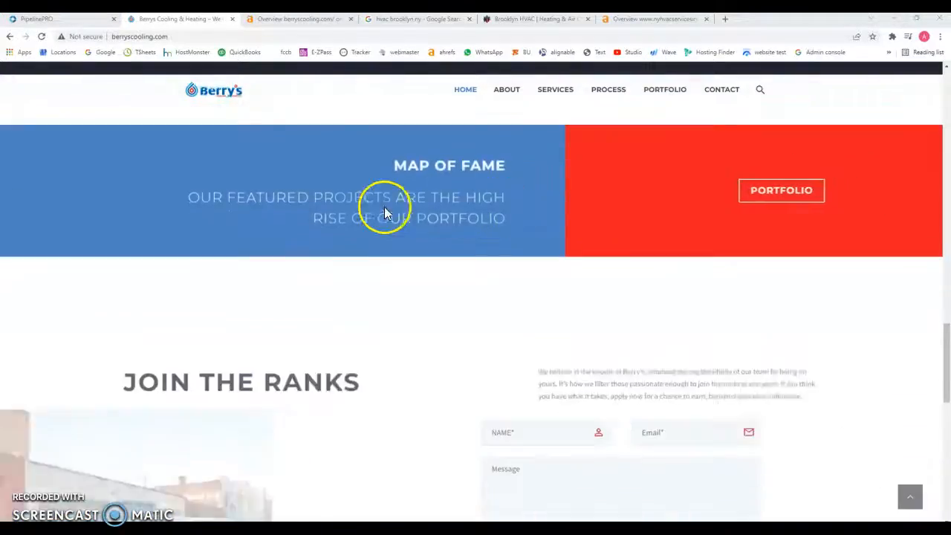
scroll("down", 3)
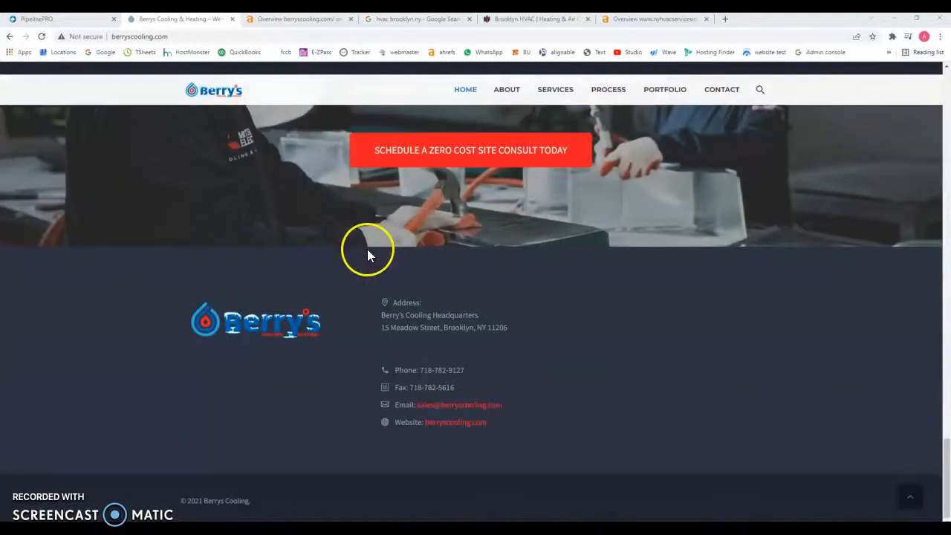
scroll("up", 3)
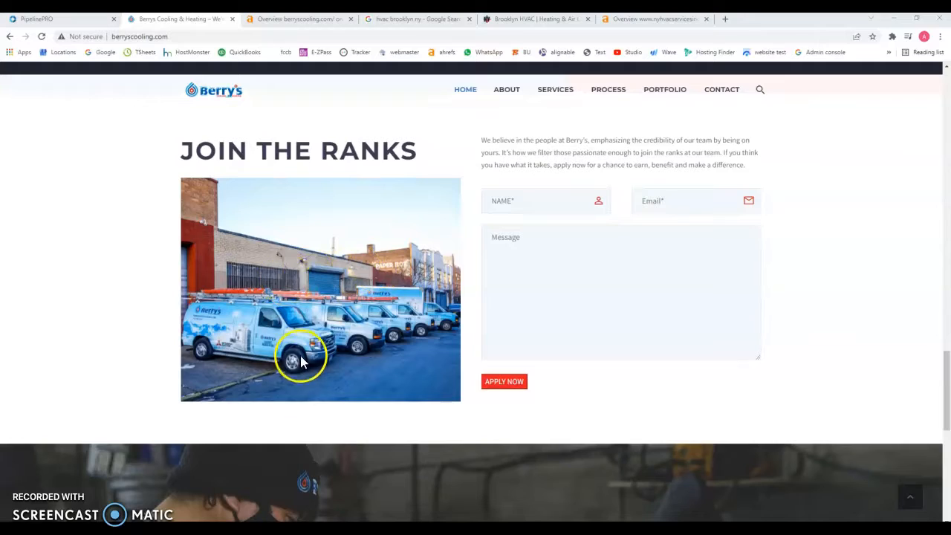
scroll("up", 3)
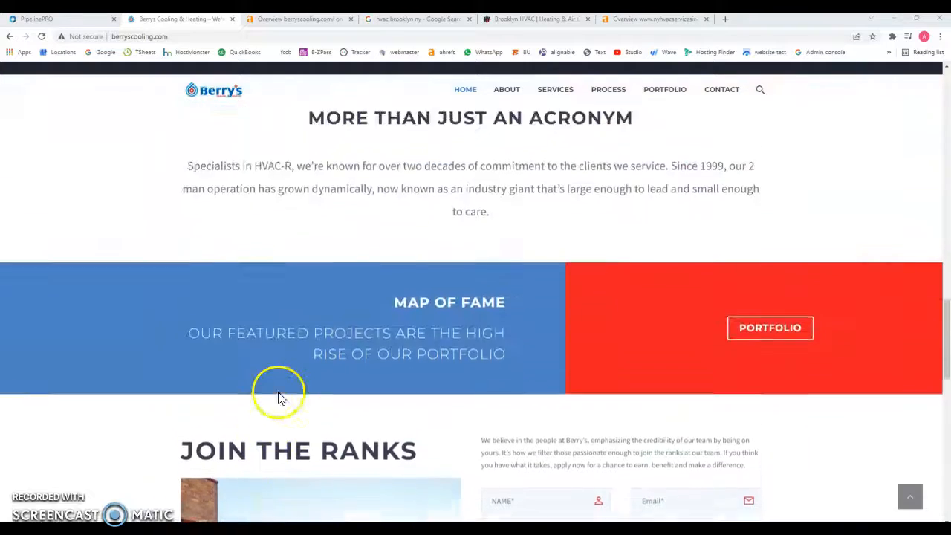
scroll("up", 3)
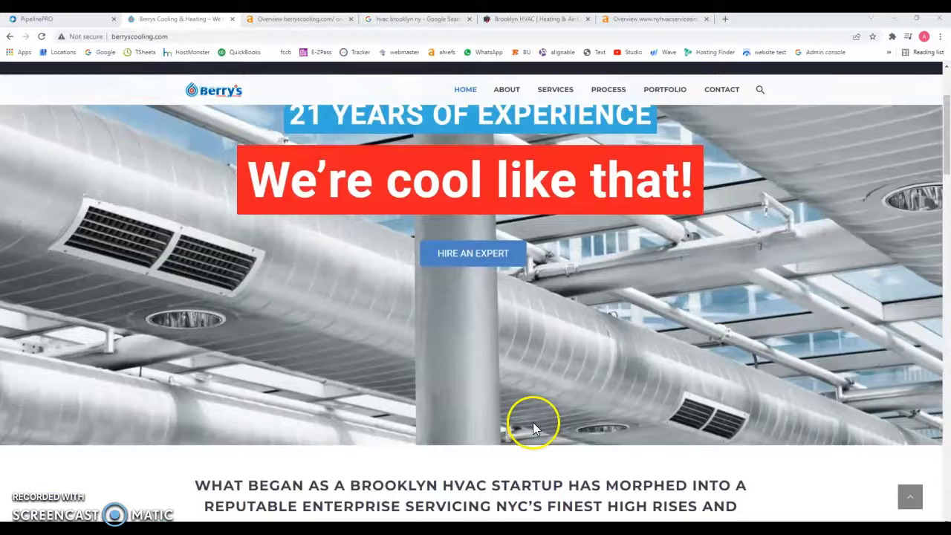
scroll("down", 3)
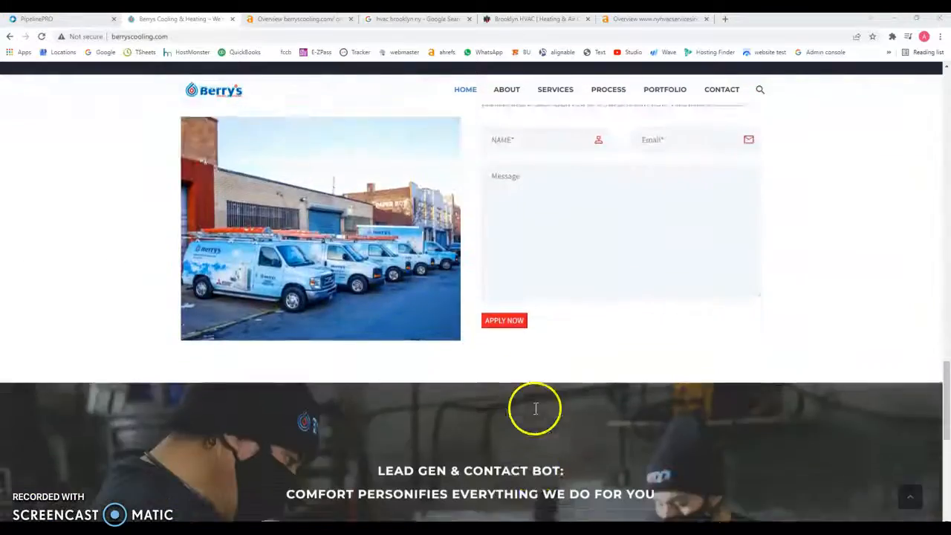
scroll("down", 3)
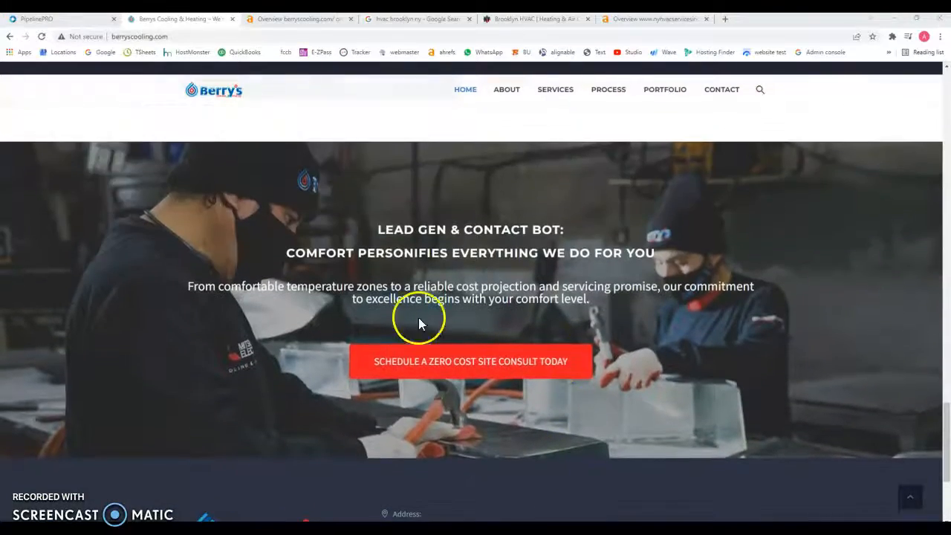
scroll("down", 3)
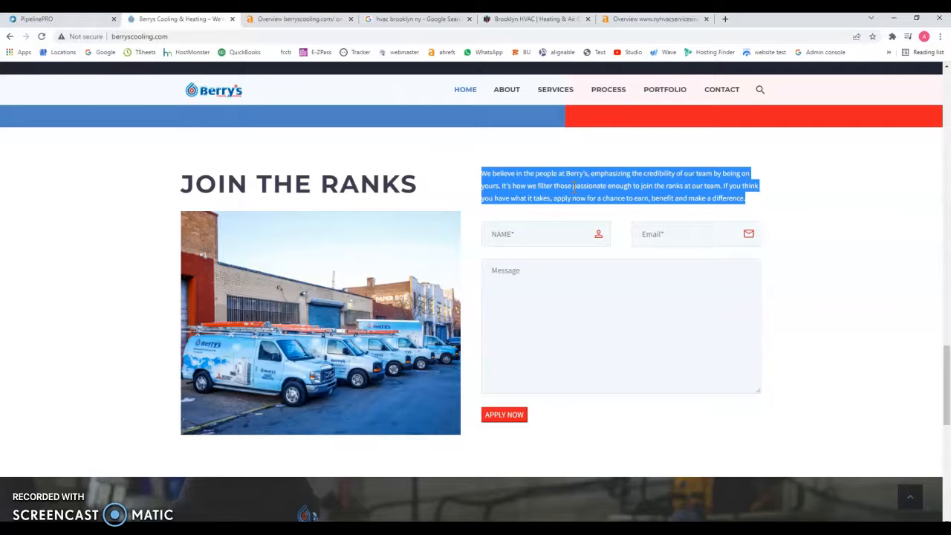
mouse_move(497, 97)
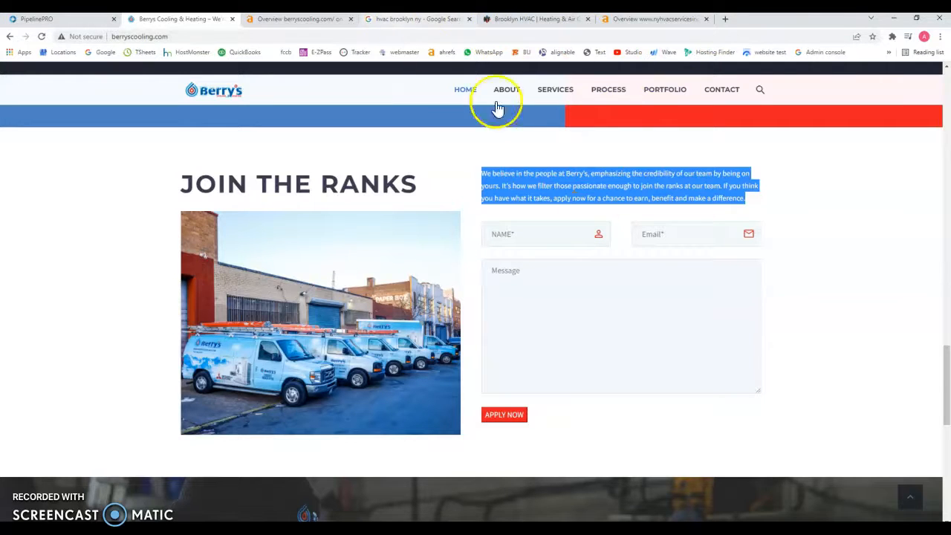
left_click(465, 89)
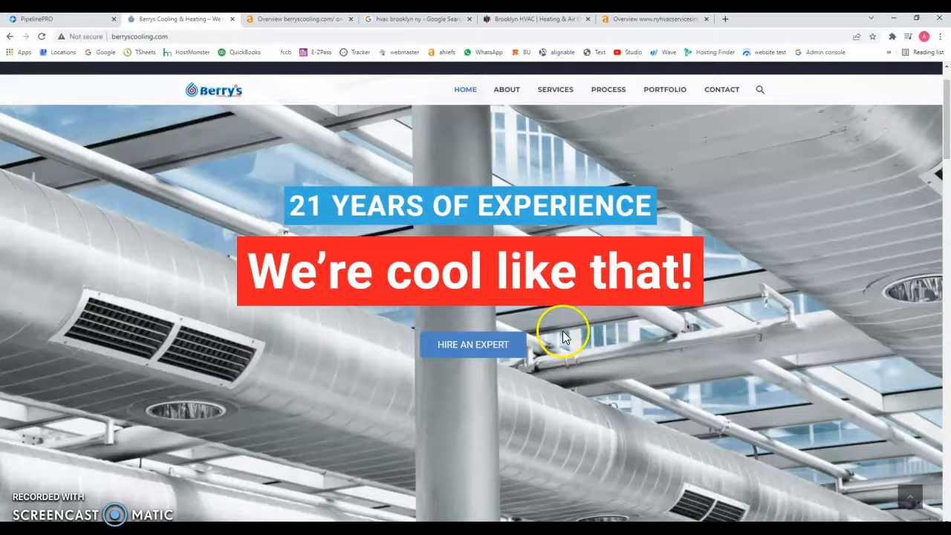
mouse_move(276, 32)
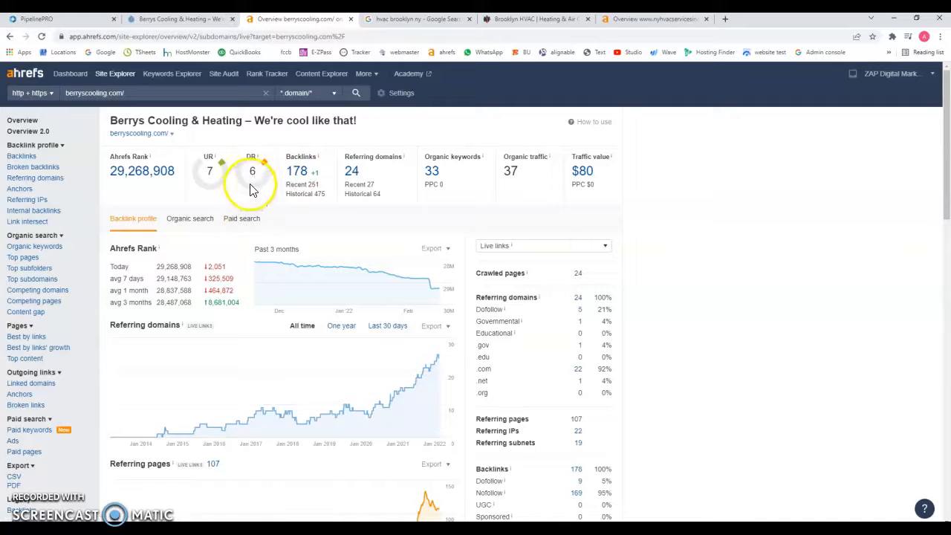
mouse_move(442, 172)
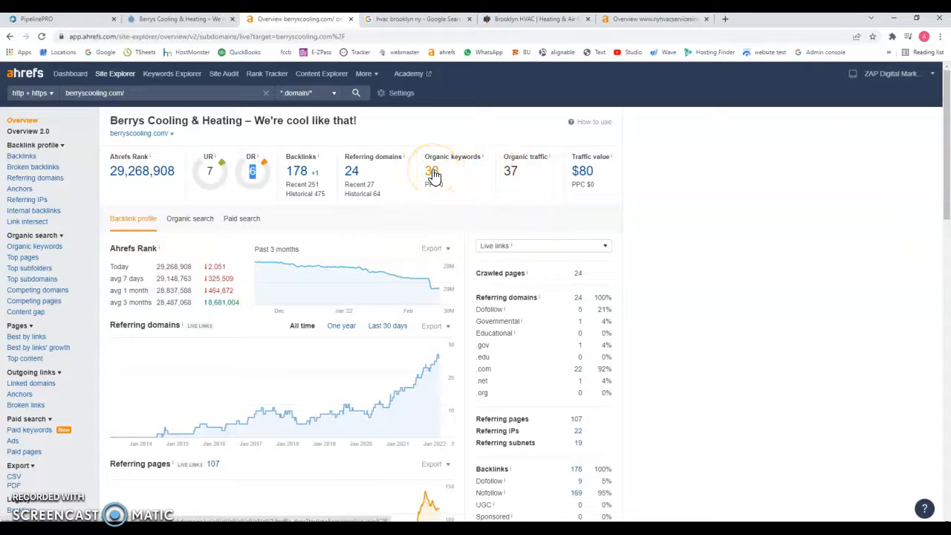
Step: Open the full Organic keywords report for berryscooling.com from the keyword count
left_click(434, 171)
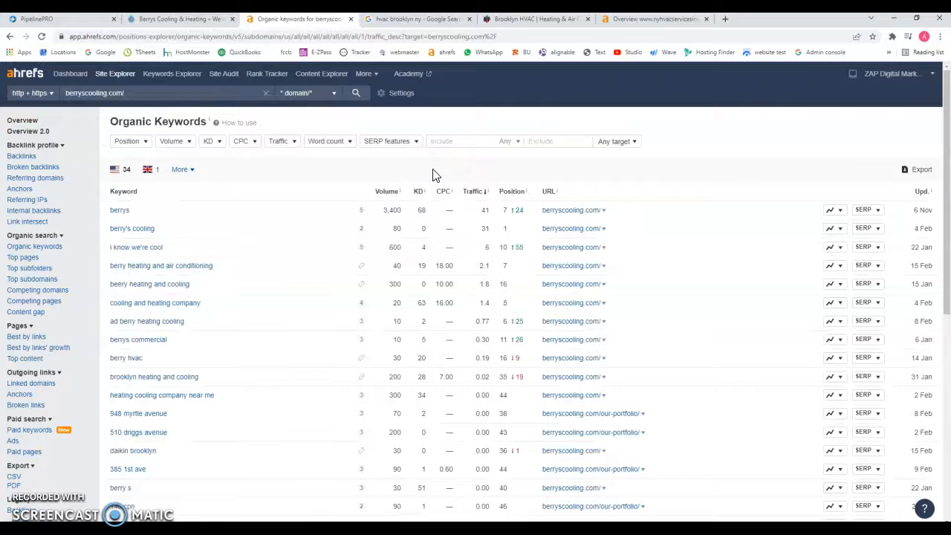
mouse_move(101, 219)
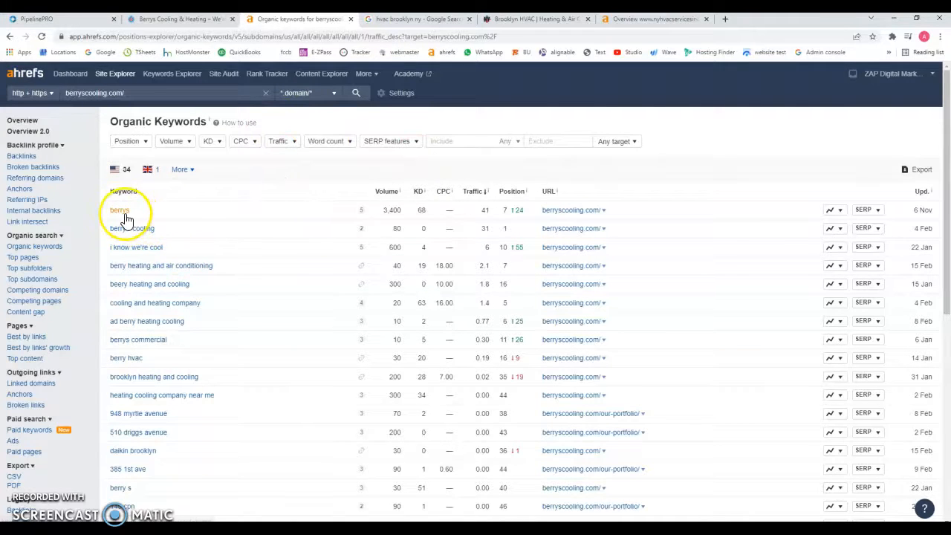
mouse_move(126, 220)
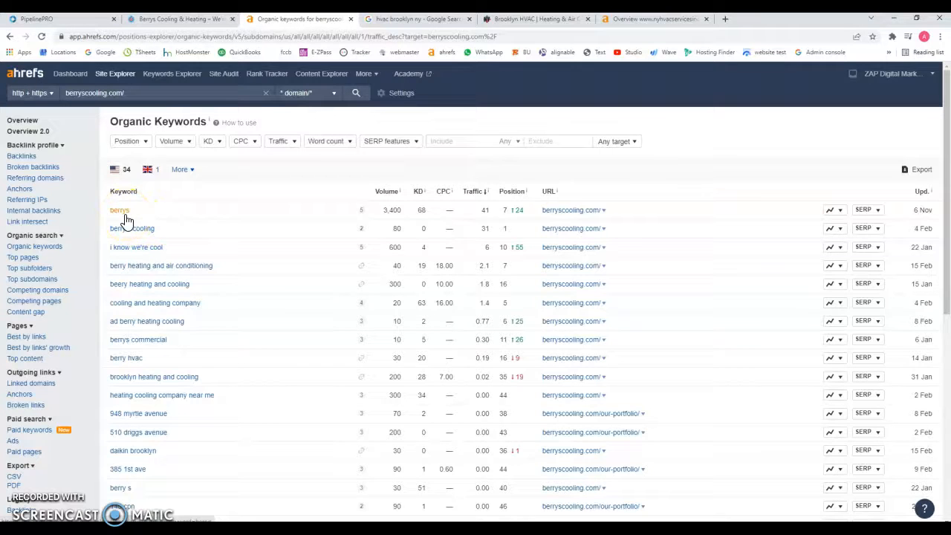
mouse_move(171, 315)
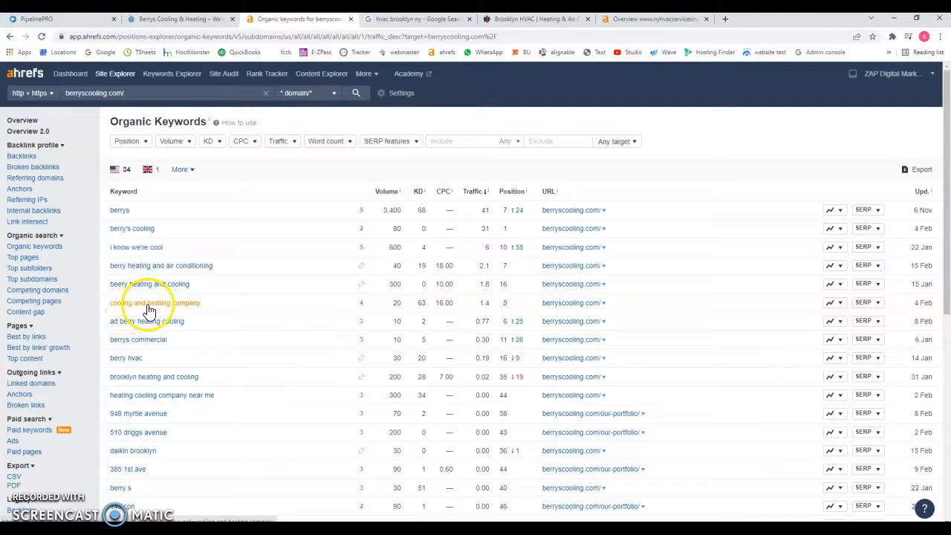
mouse_move(260, 318)
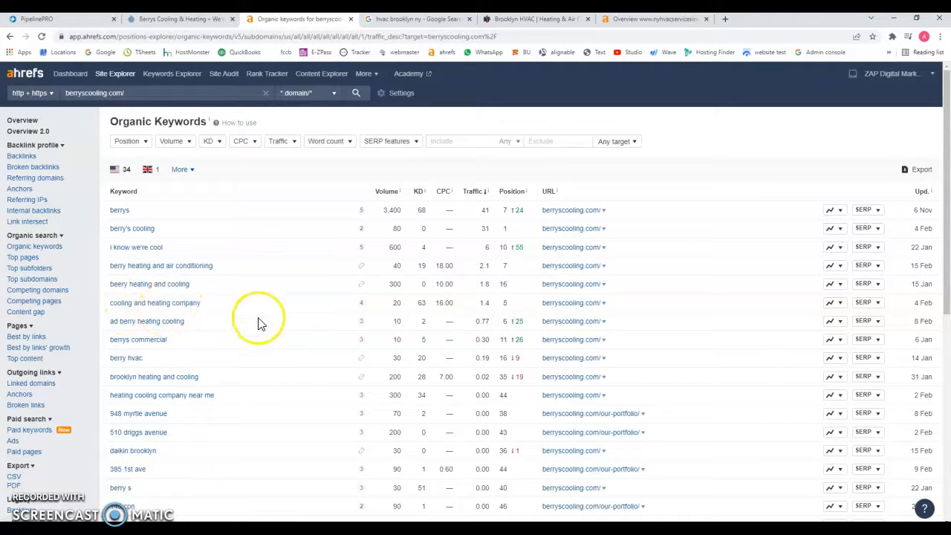
mouse_move(252, 312)
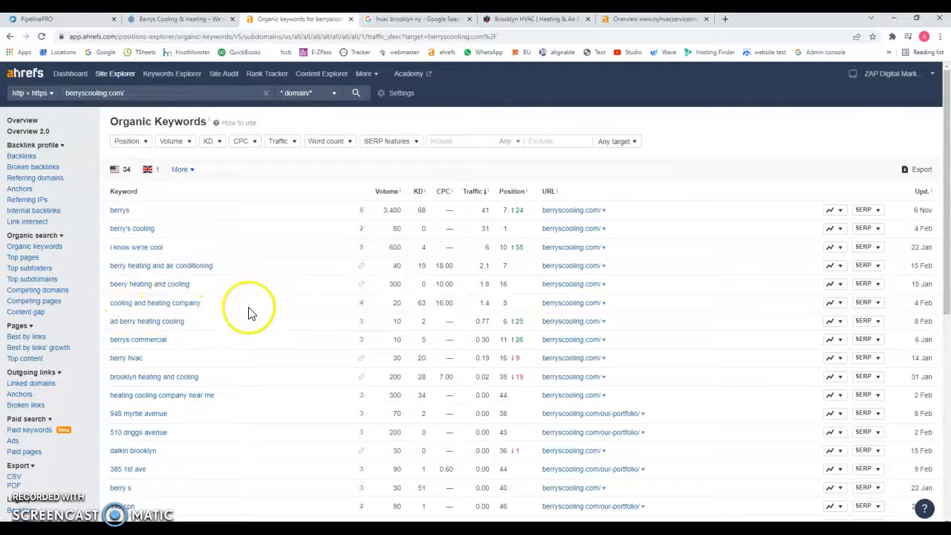
mouse_move(166, 300)
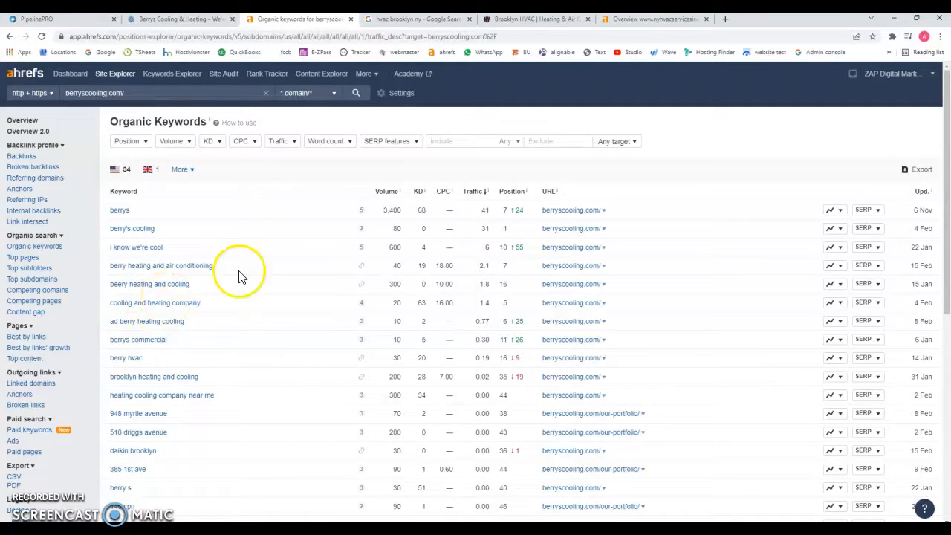
mouse_move(210, 345)
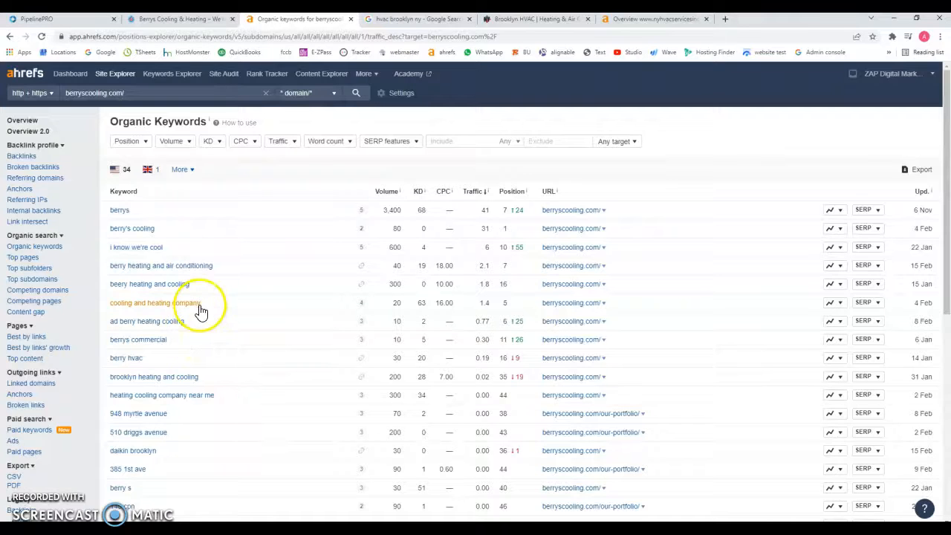
mouse_move(181, 308)
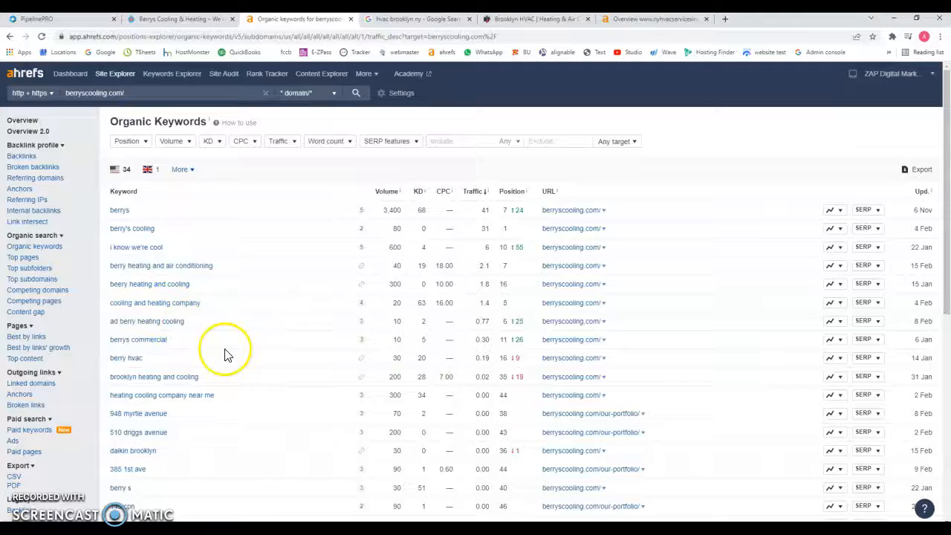
Step: Scroll the keyword list and highlight the search volume of 'hvac brooklyn ny'
scroll("down", 3)
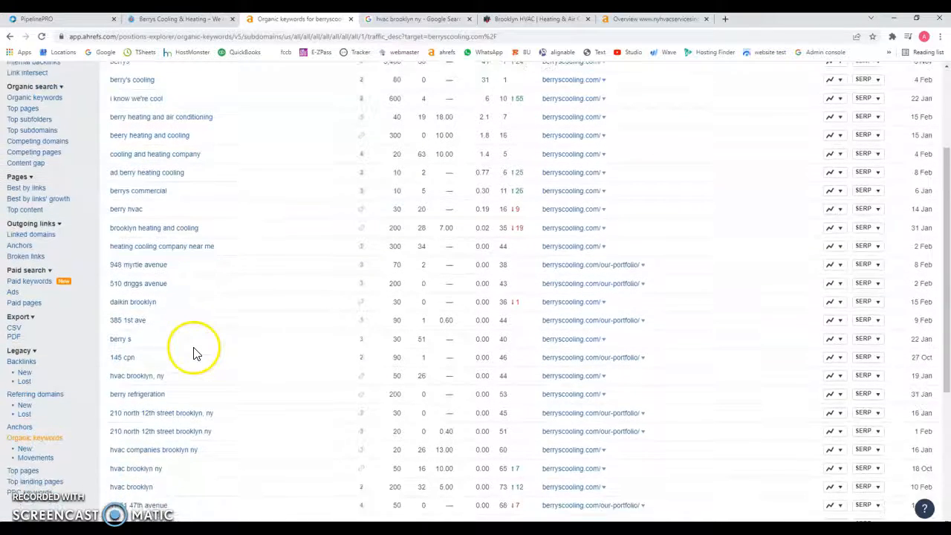
scroll("down", 3)
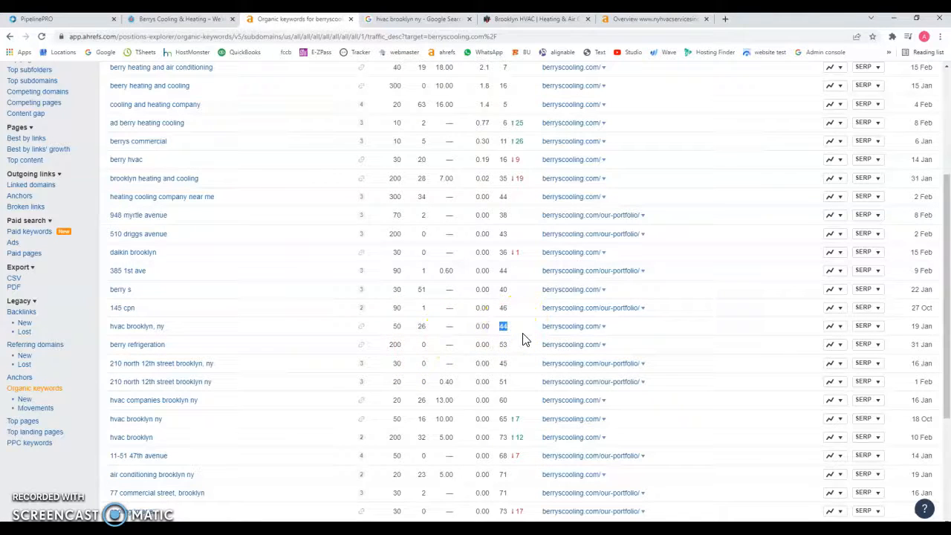
mouse_move(404, 334)
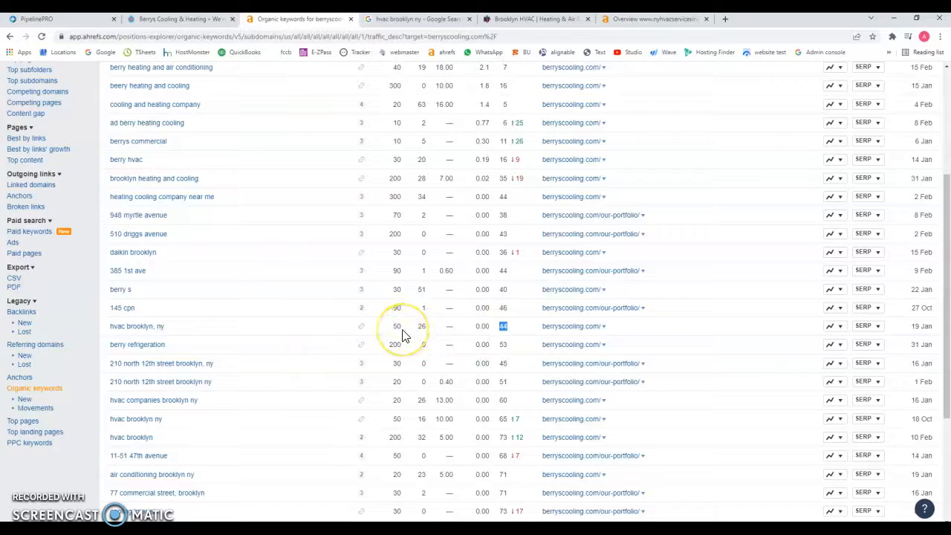
mouse_move(169, 453)
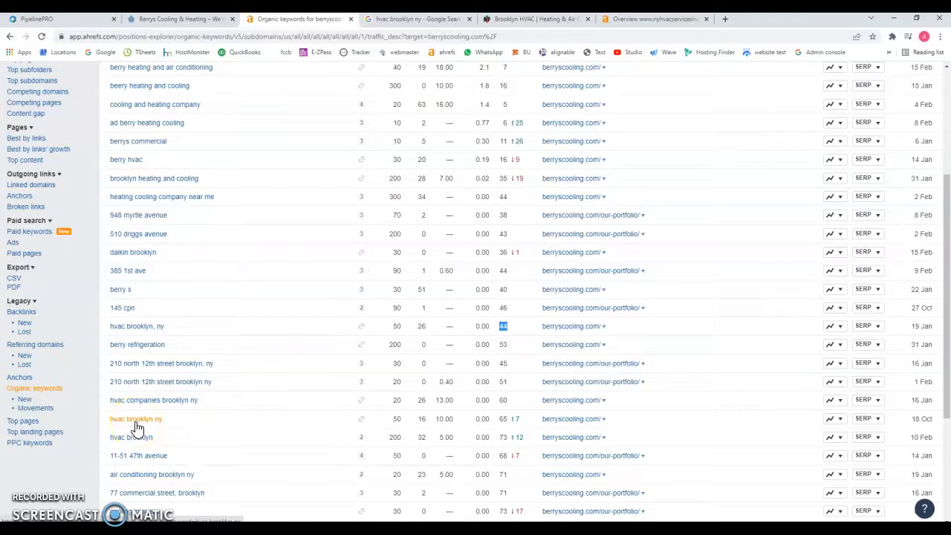
mouse_move(425, 419)
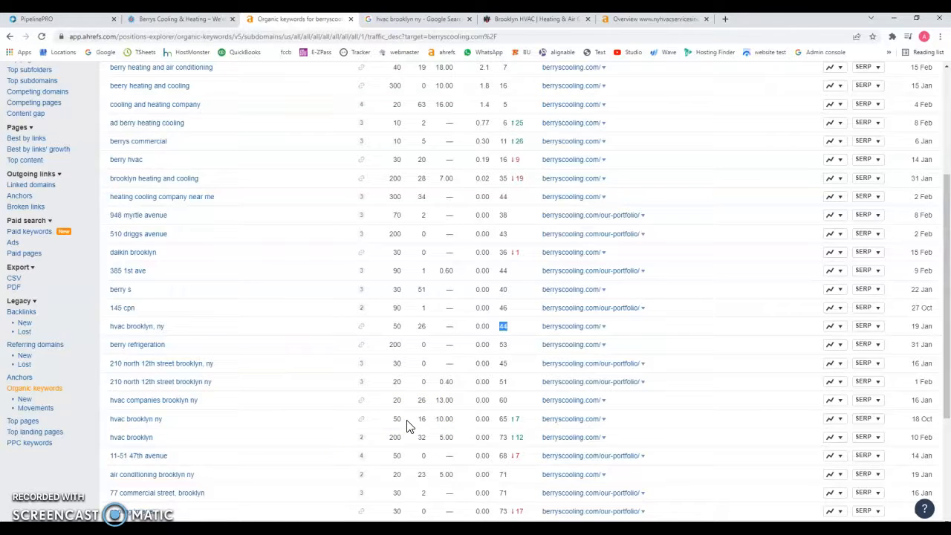
left_click(396, 419)
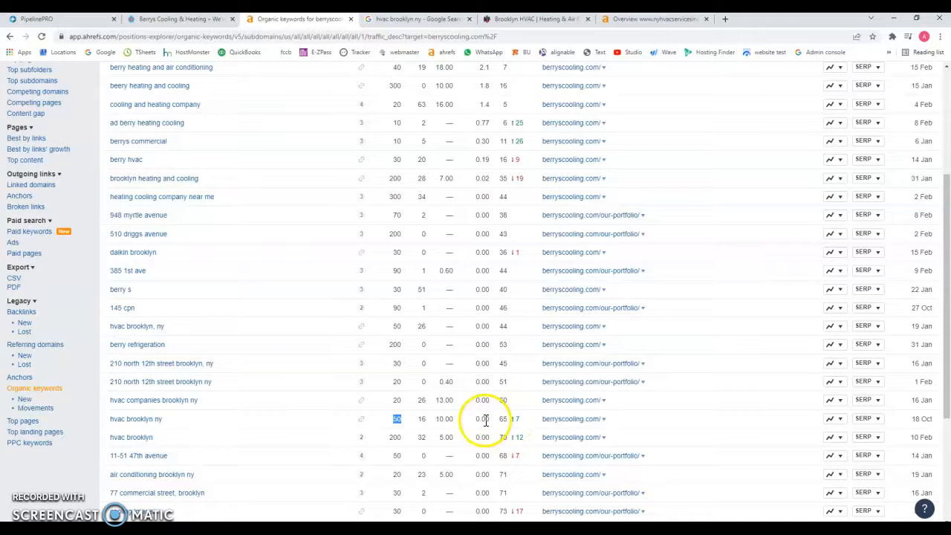
mouse_move(514, 419)
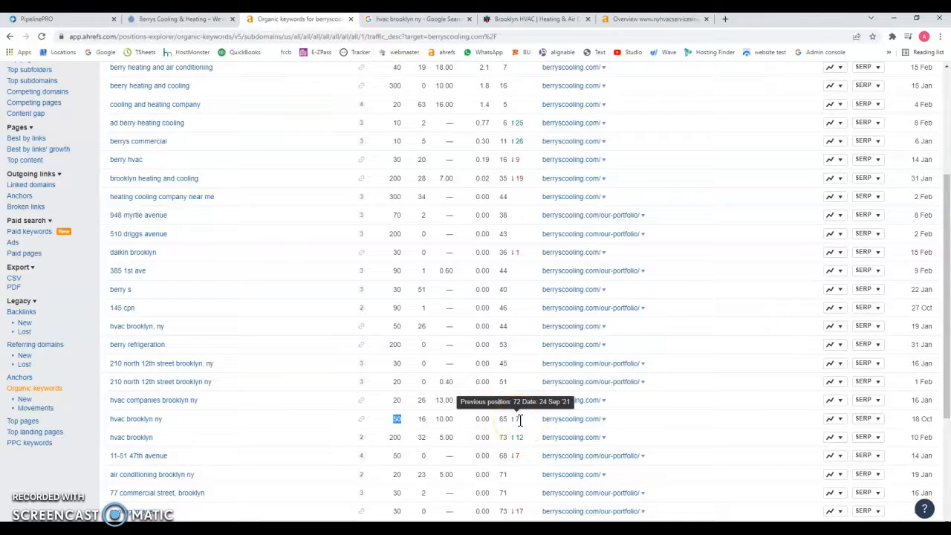
mouse_move(290, 416)
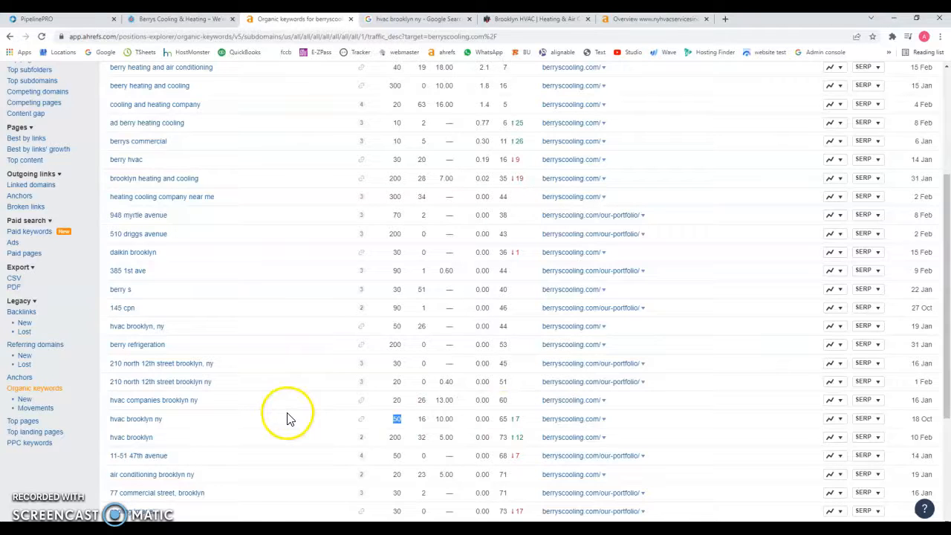
Step: Switch to the Google results for 'hvac brooklyn ny' and scroll the local pack and ads
left_click(416, 17)
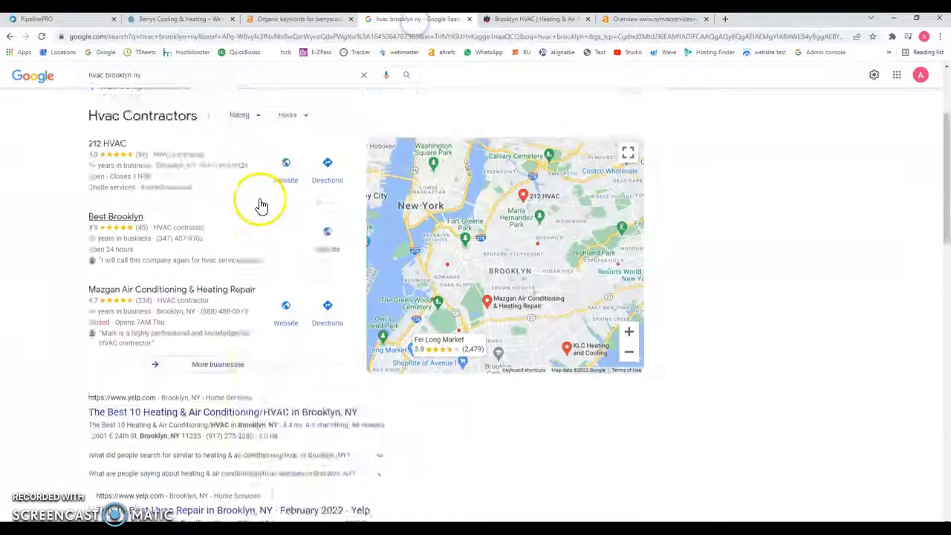
scroll("up", 3)
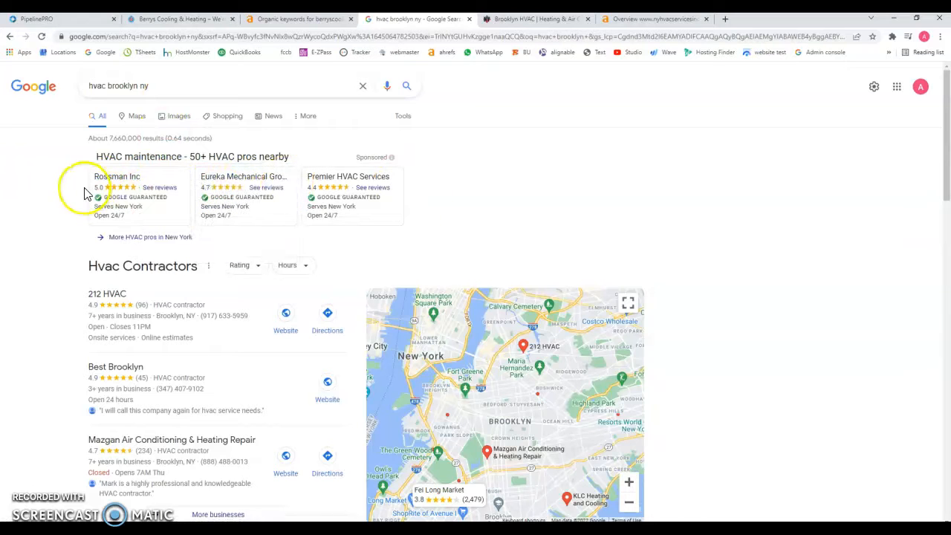
scroll("down", 3)
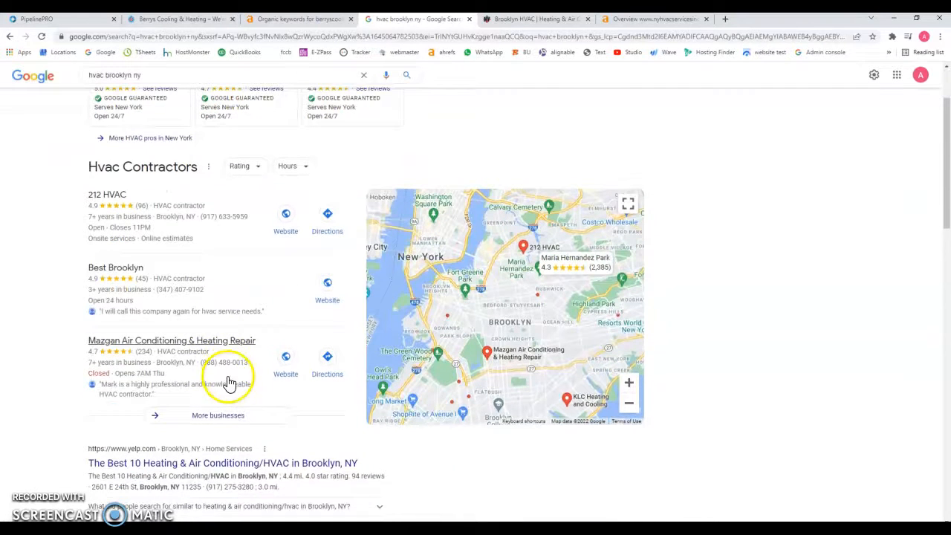
mouse_move(217, 220)
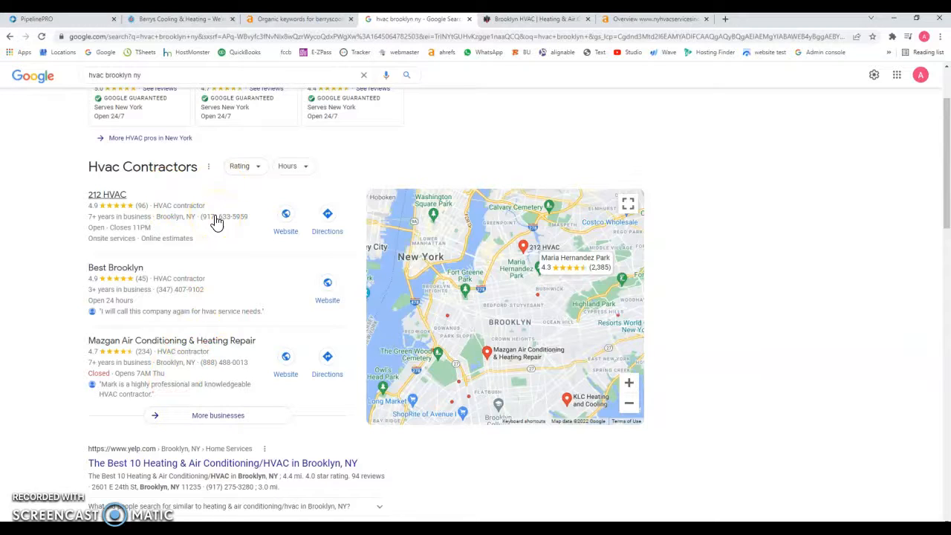
mouse_move(220, 245)
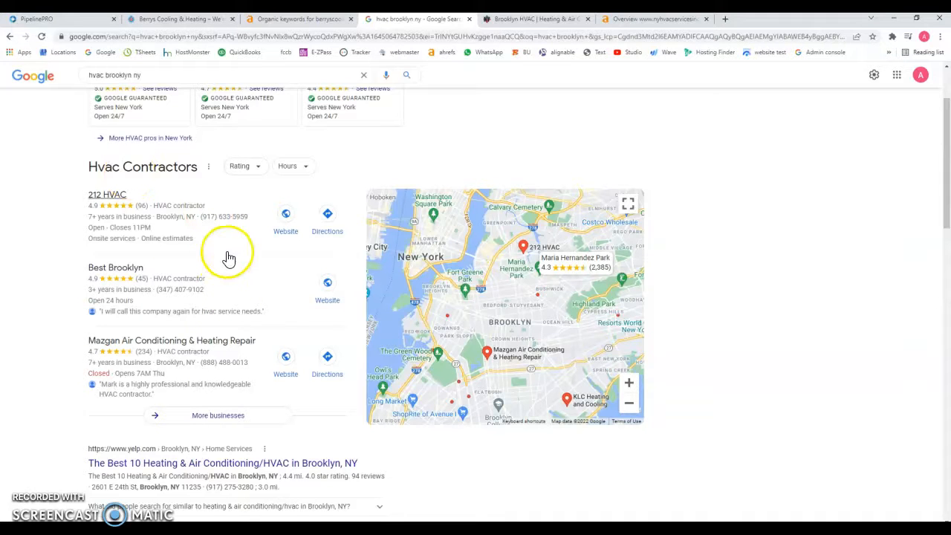
mouse_move(234, 228)
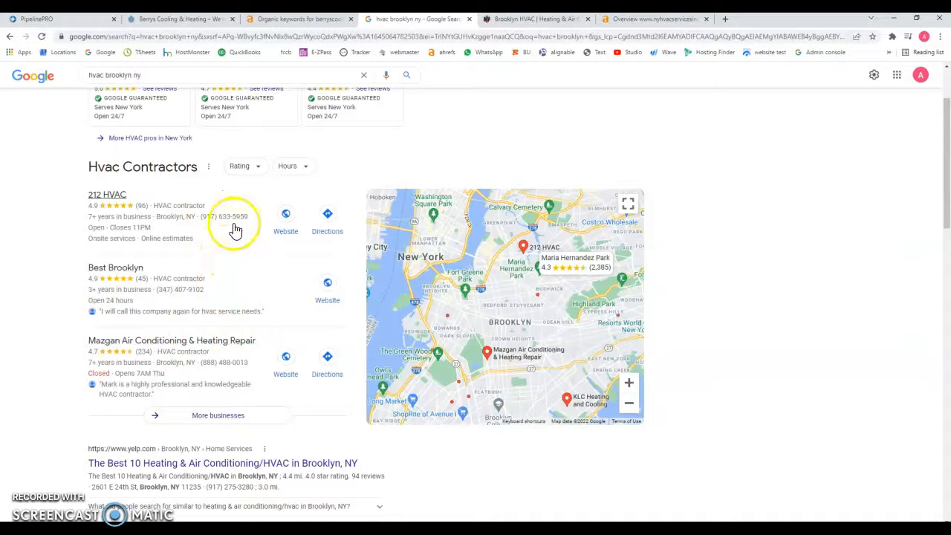
scroll("down", 3)
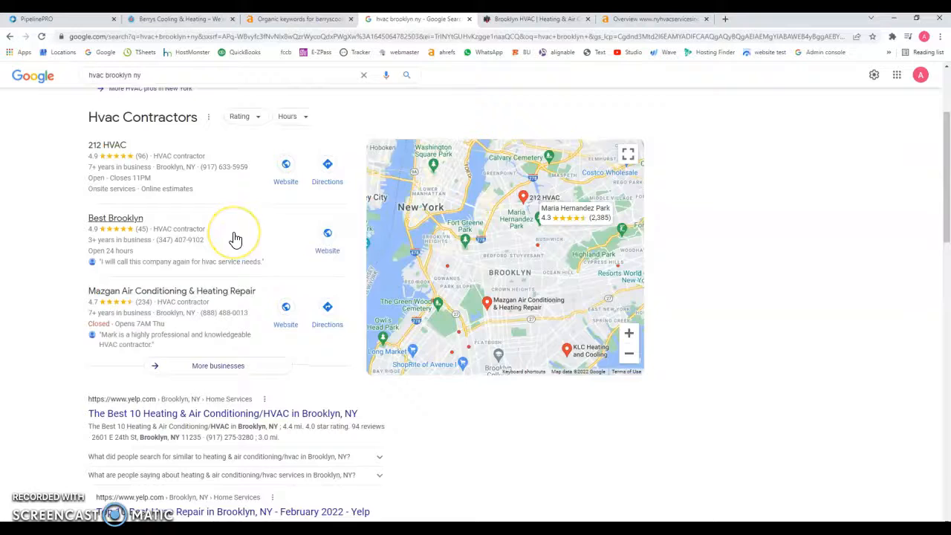
mouse_move(131, 279)
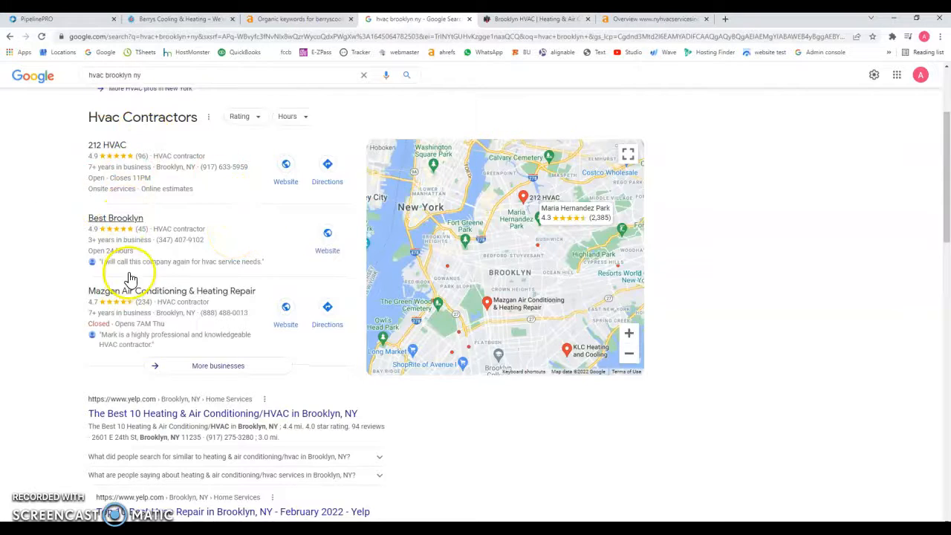
scroll("down", 3)
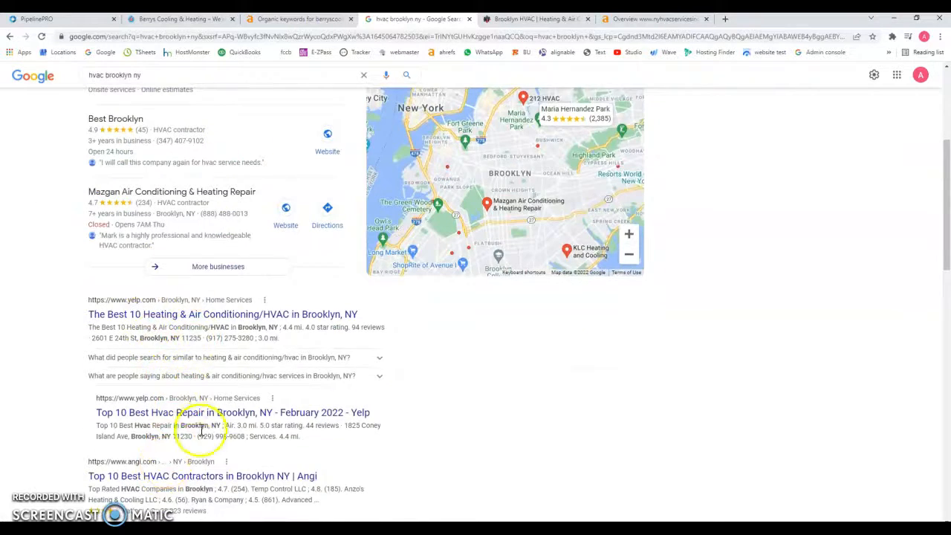
scroll("down", 3)
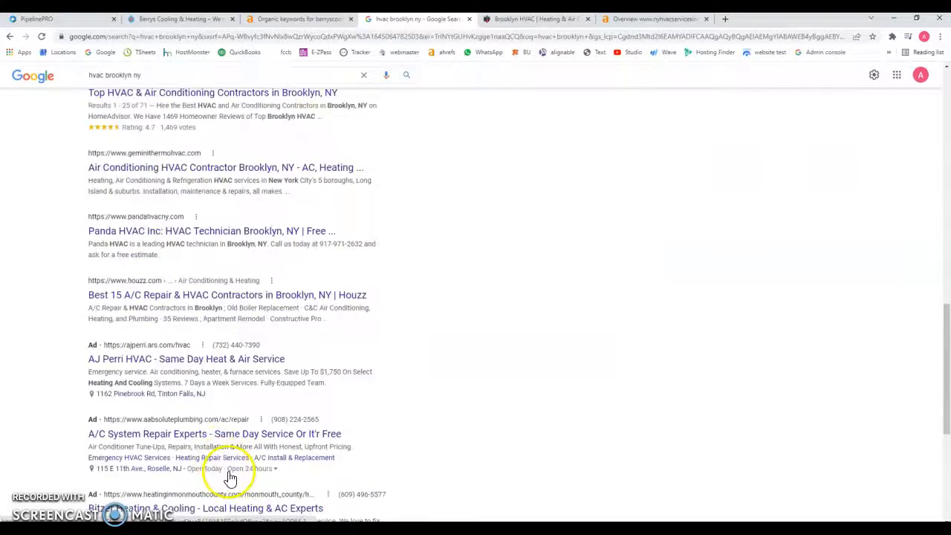
Step: Scroll the organic results for 'hvac brooklyn ny', including Yelp, Angi and NY HVAC Services
scroll("up", 3)
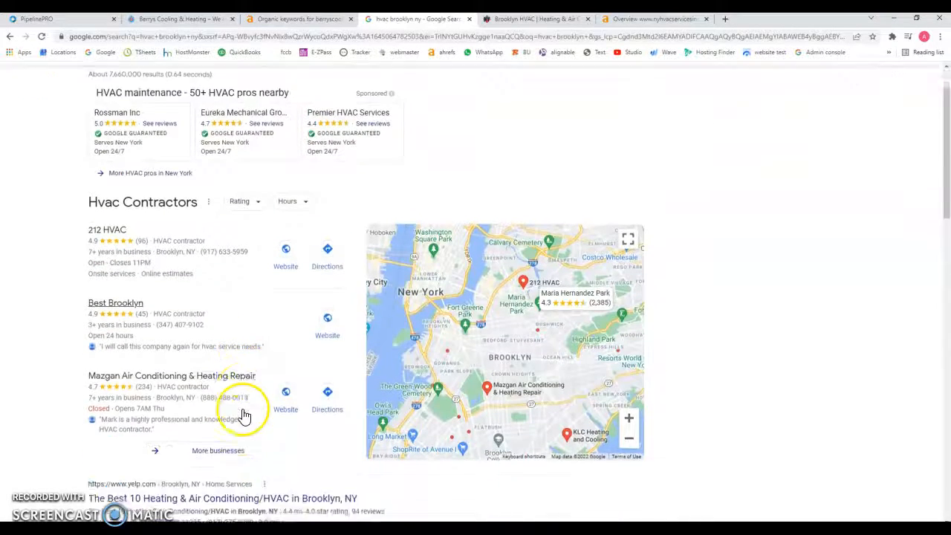
scroll("up", 3)
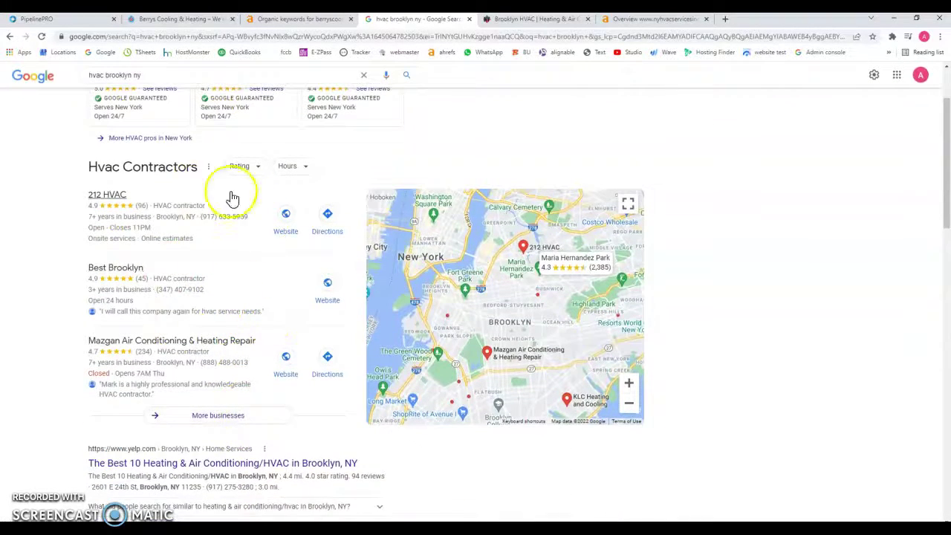
scroll("down", 3)
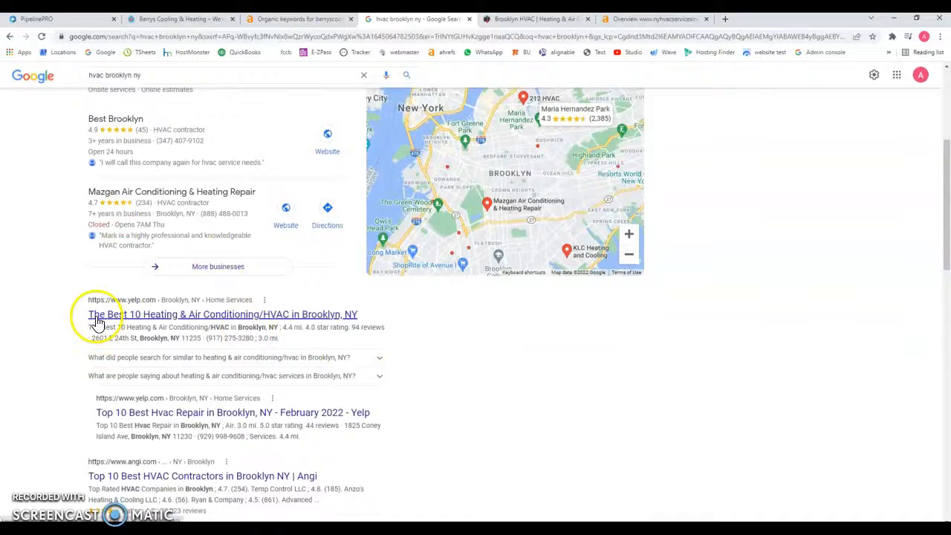
mouse_move(156, 312)
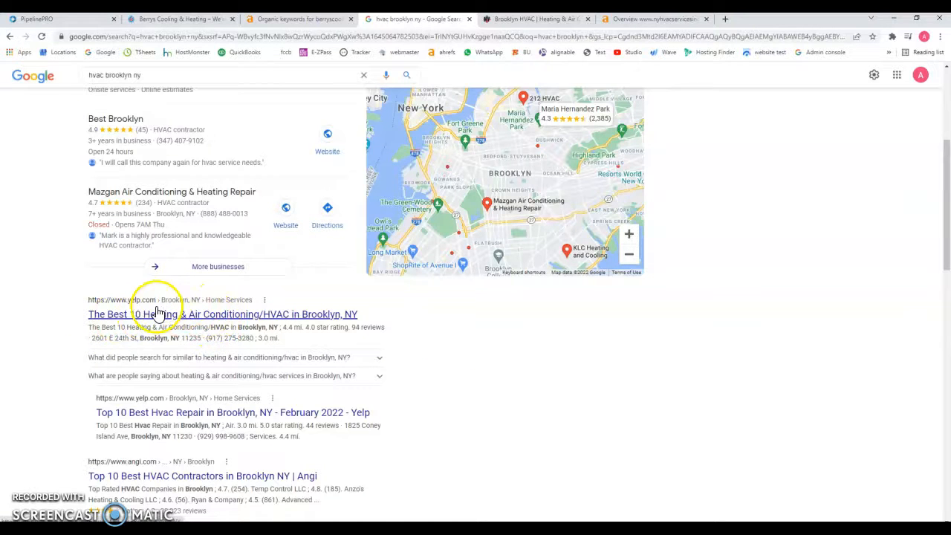
scroll("down", 3)
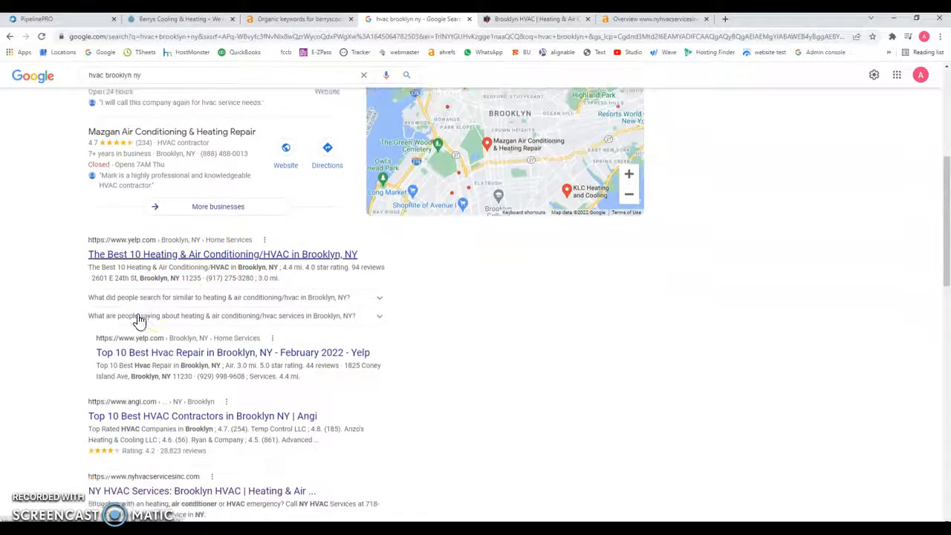
scroll("down", 3)
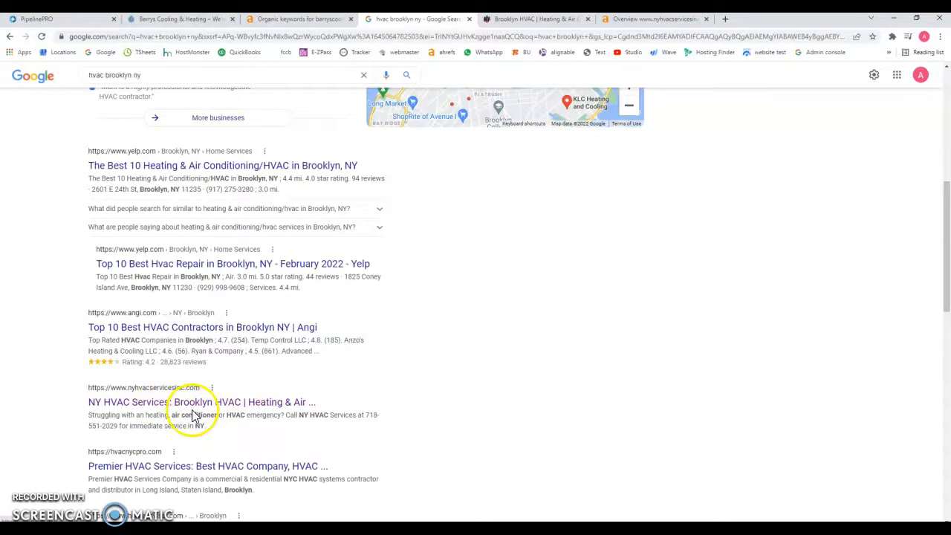
mouse_move(178, 228)
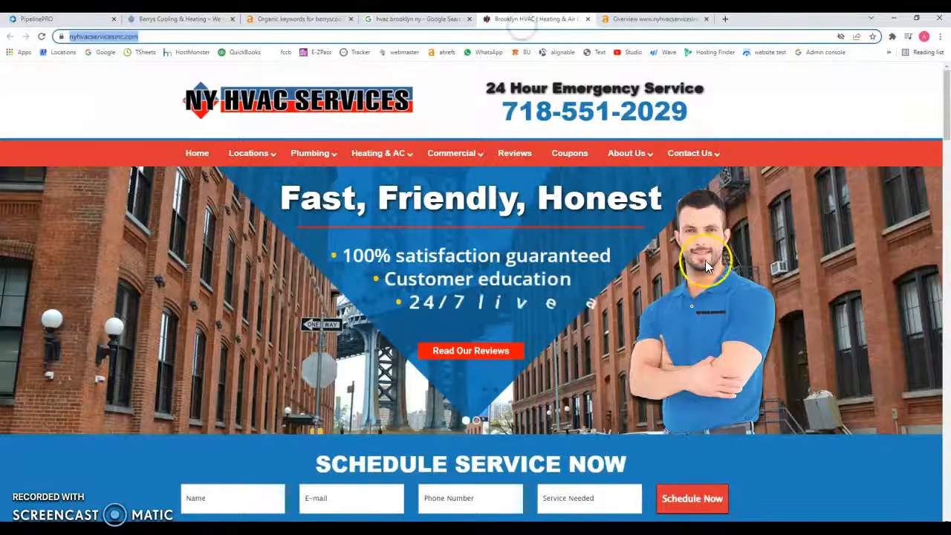
Step: Scroll the nyhvacservicesinc.com homepage down to the footer and back up to the reviews
scroll("down", 3)
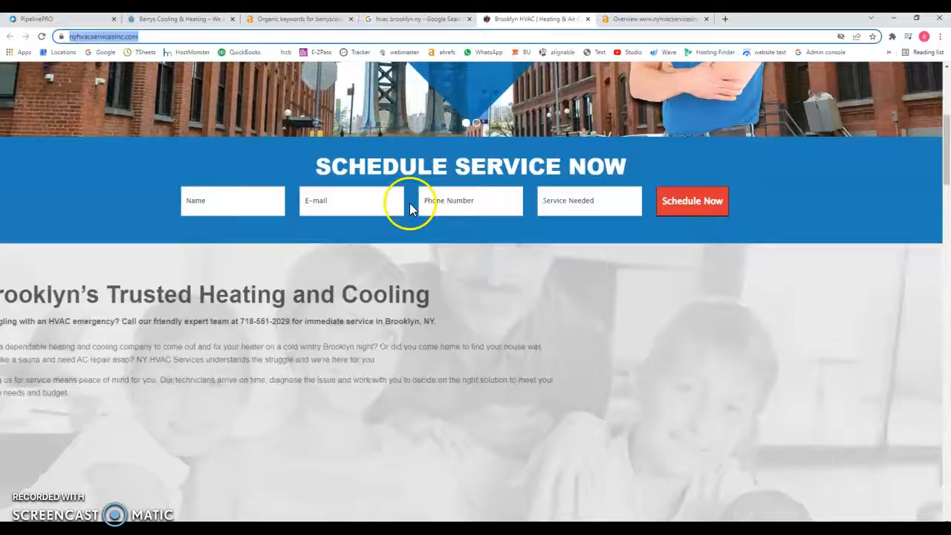
scroll("down", 3)
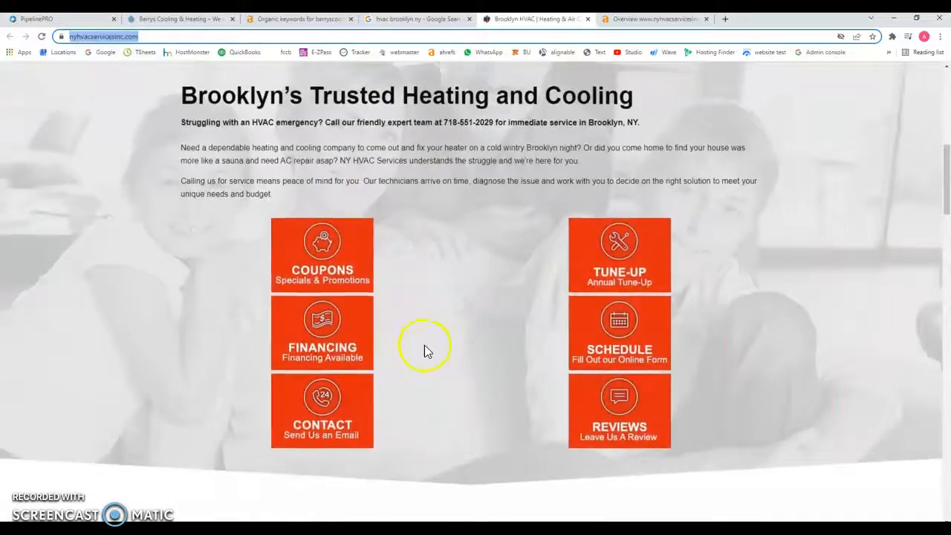
scroll("down", 3)
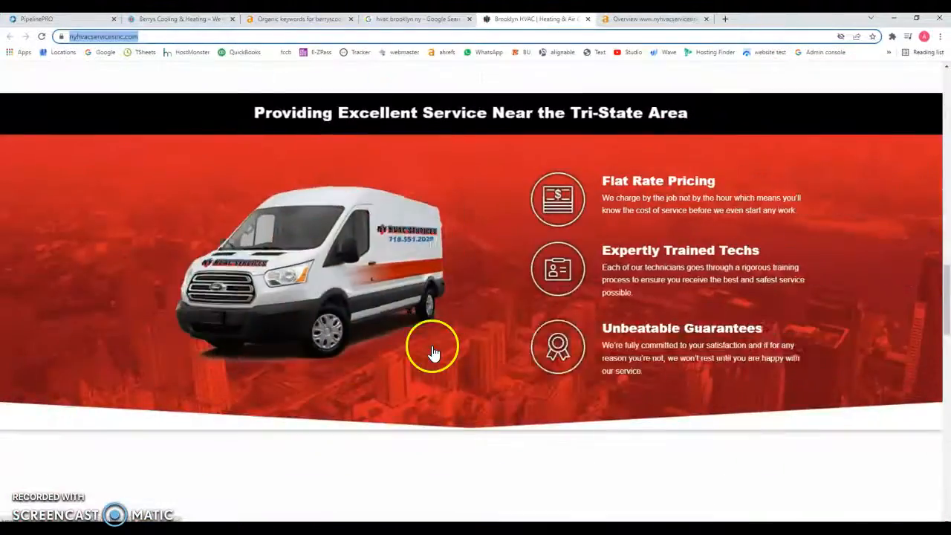
scroll("down", 3)
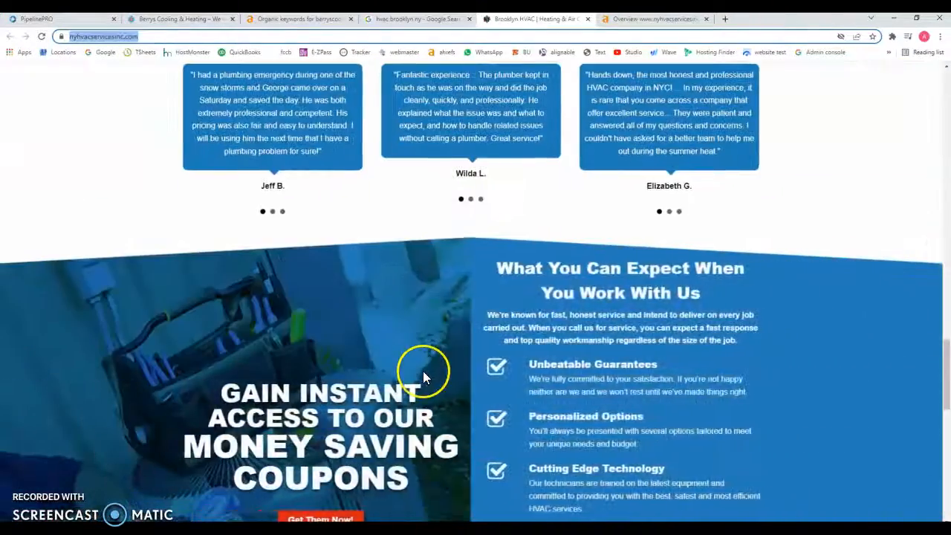
scroll("down", 3)
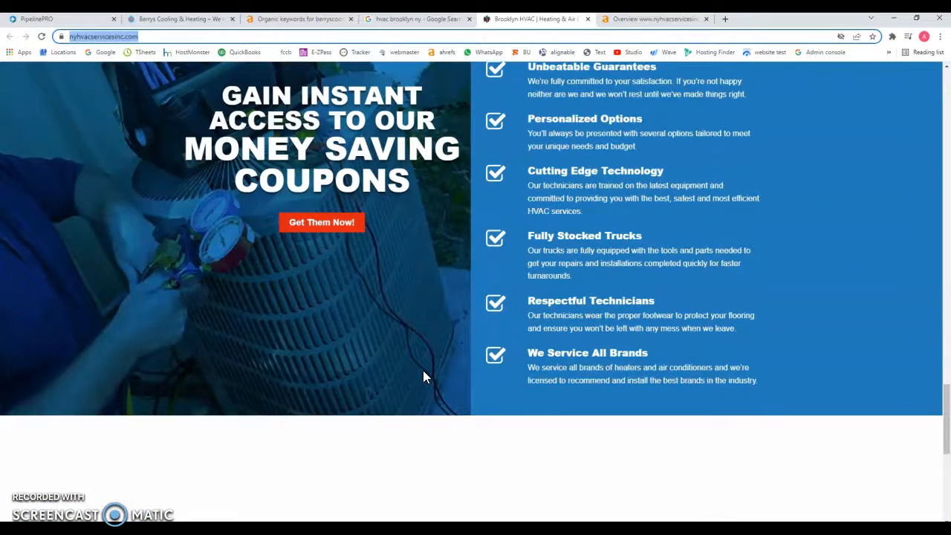
scroll("down", 3)
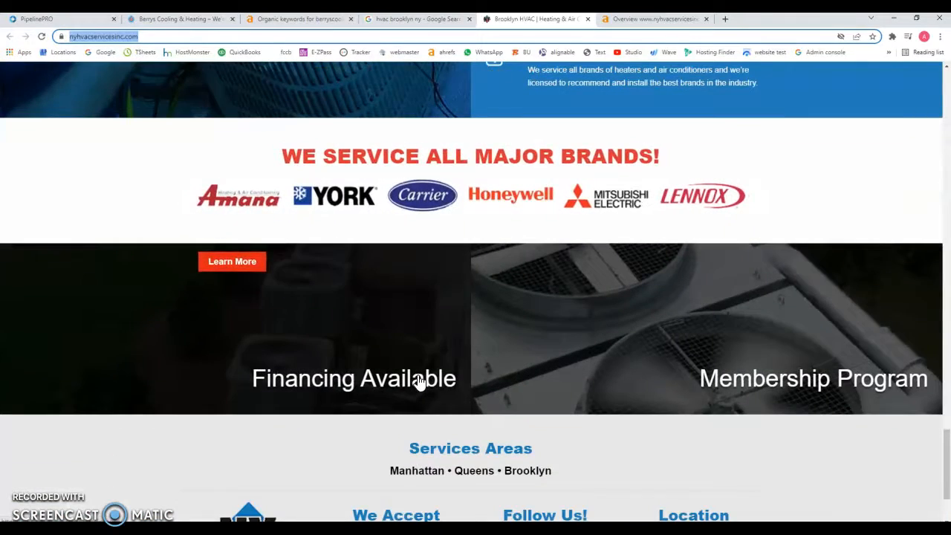
scroll("down", 3)
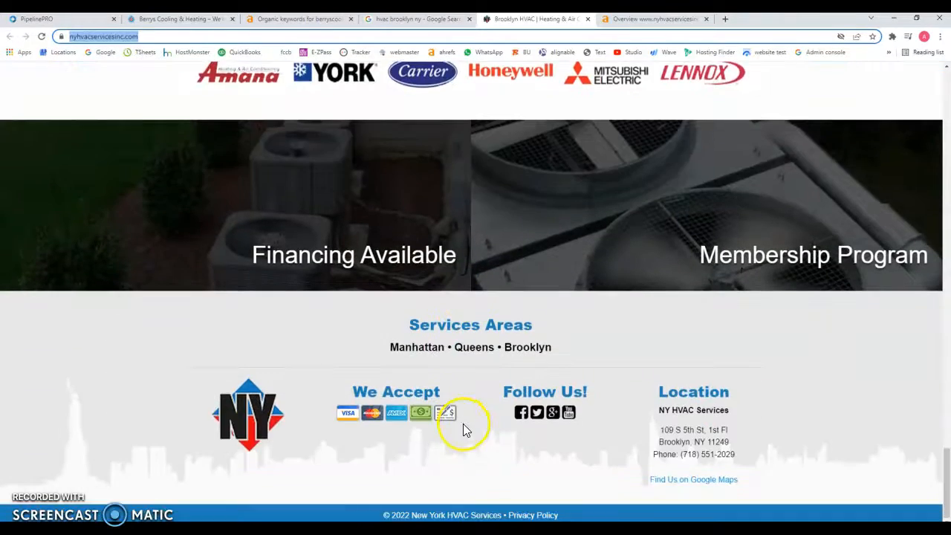
scroll("up", 3)
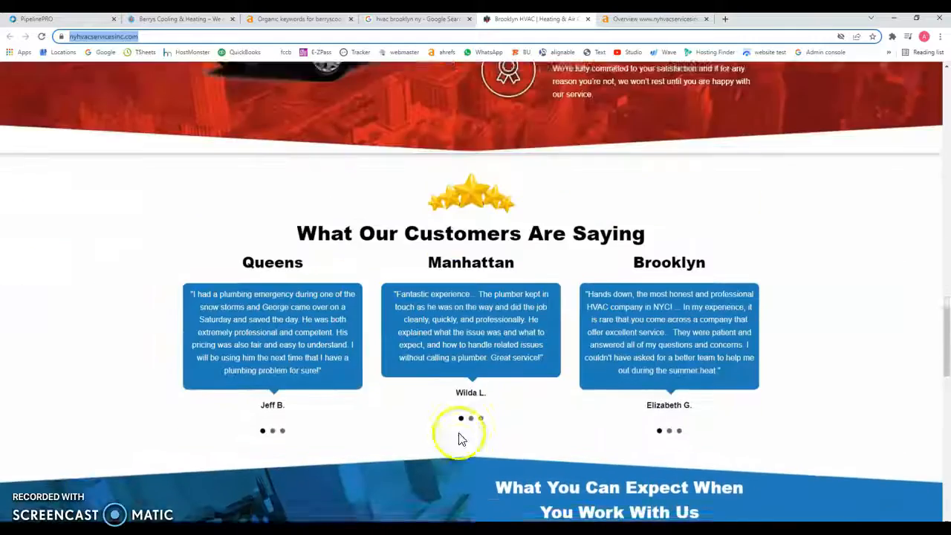
scroll("up", 3)
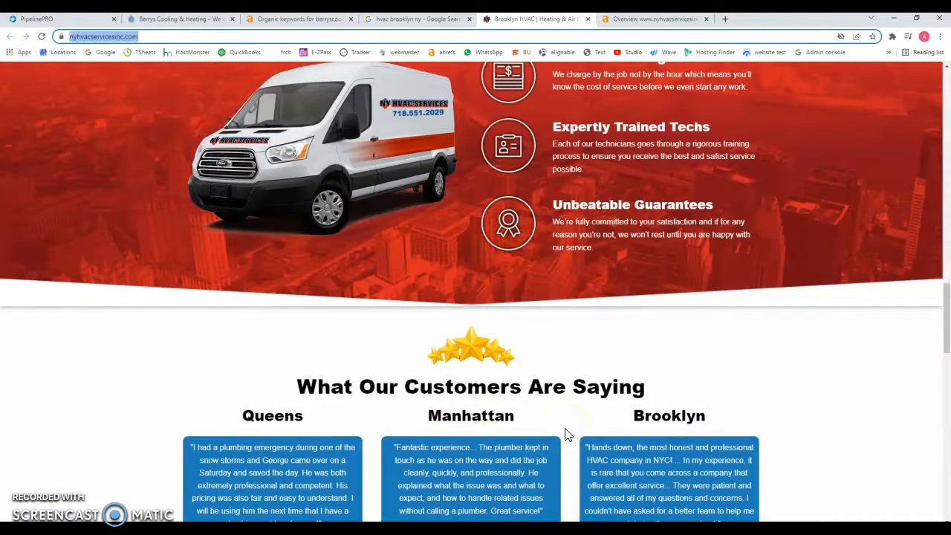
scroll("up", 3)
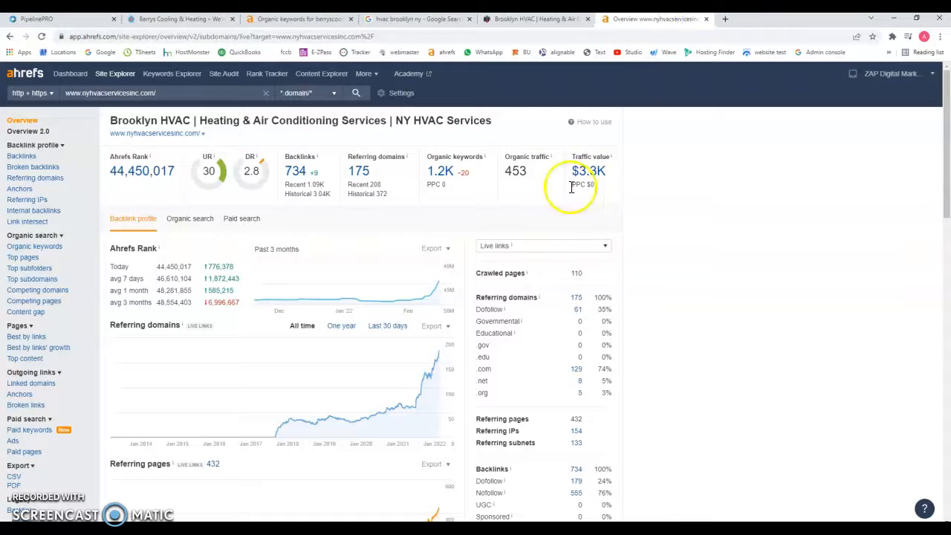
mouse_move(446, 175)
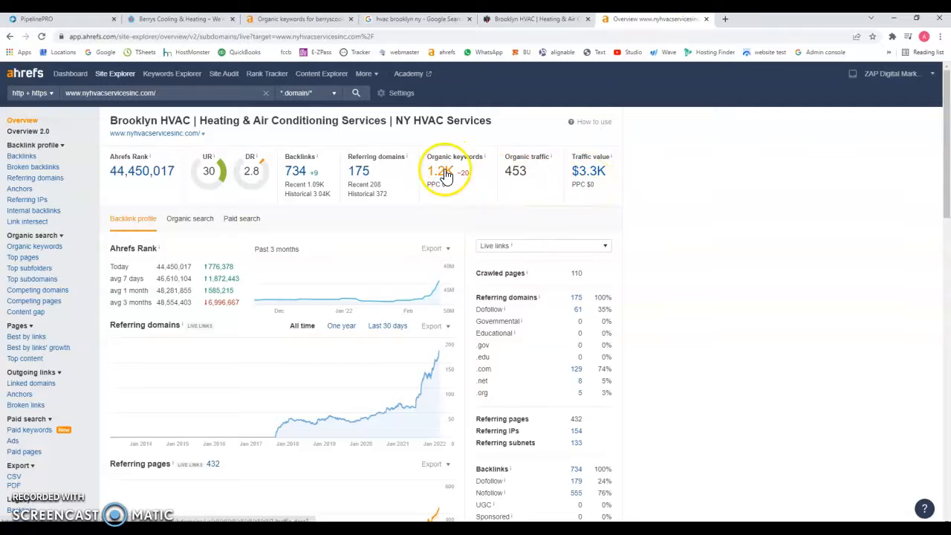
mouse_move(288, 186)
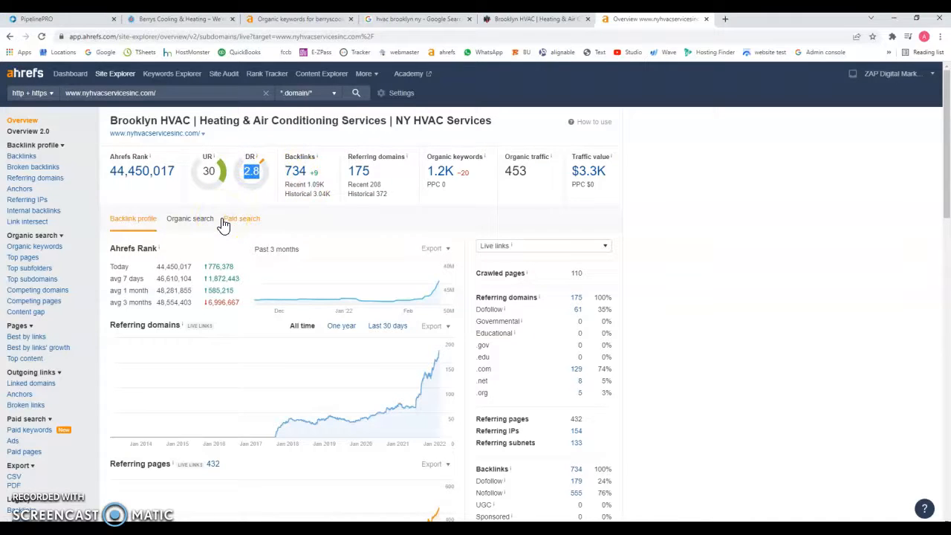
mouse_move(512, 84)
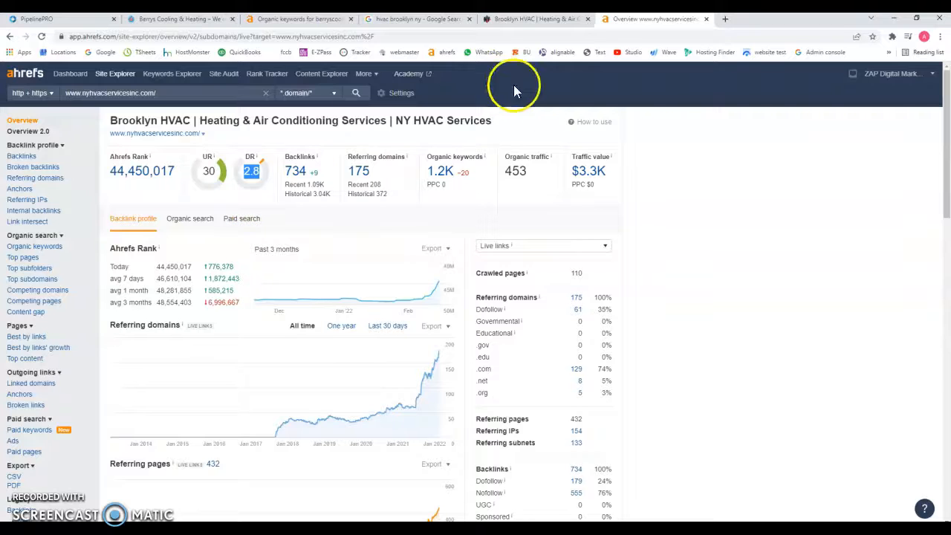
mouse_move(557, 116)
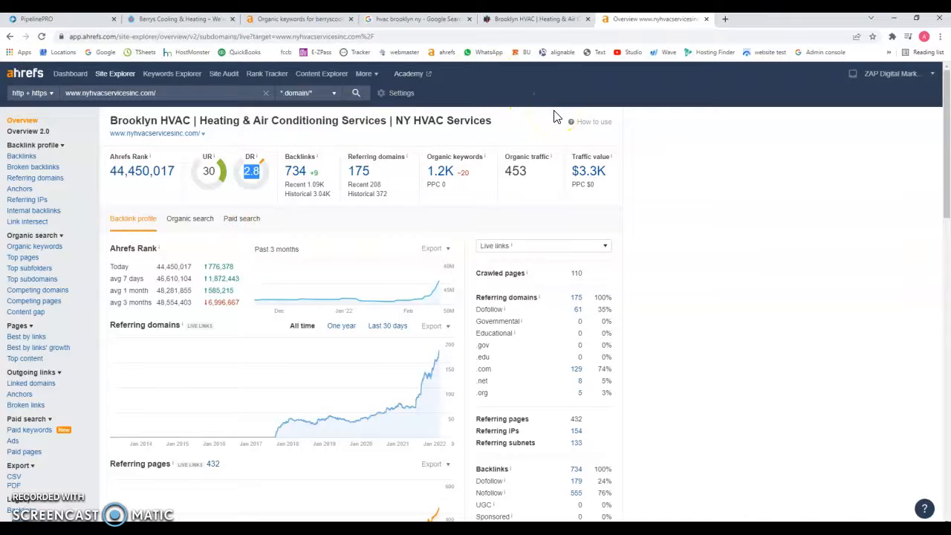
Step: Open the competitor nyhvacservicesinc.com organic keywords list from the overview's 1.2K count
left_click(440, 170)
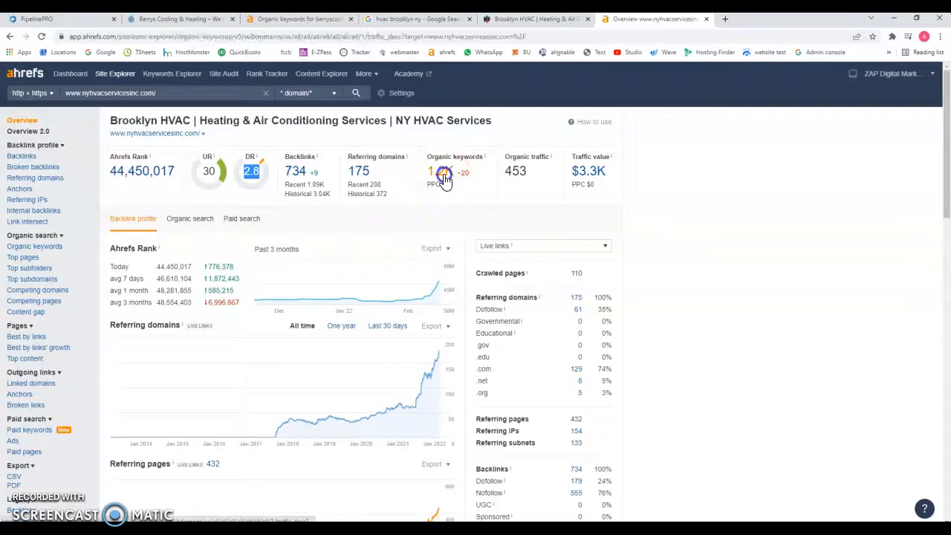
Step: Load nyhvacservicesinc.com's organic keywords and mark the traffic figure for 'hvac repair brooklyn'
left_click(442, 171)
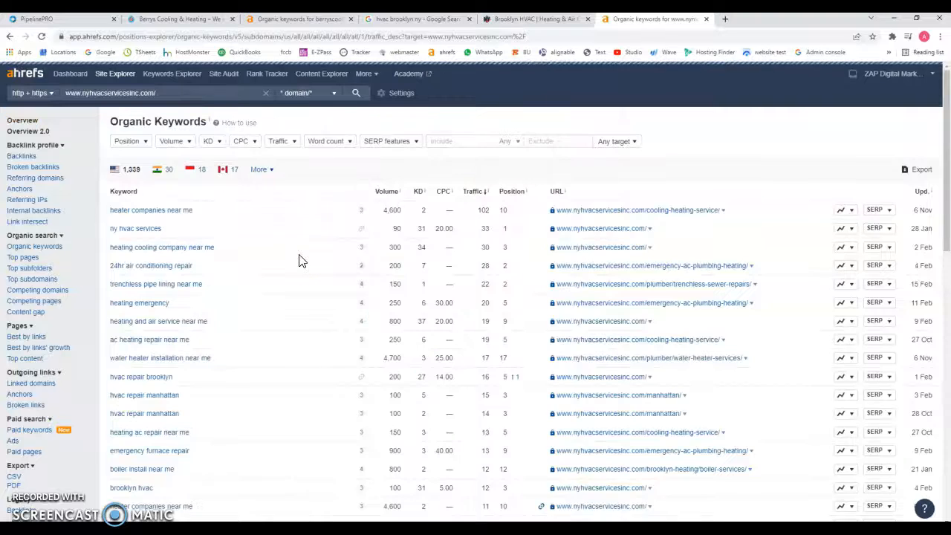
mouse_move(156, 333)
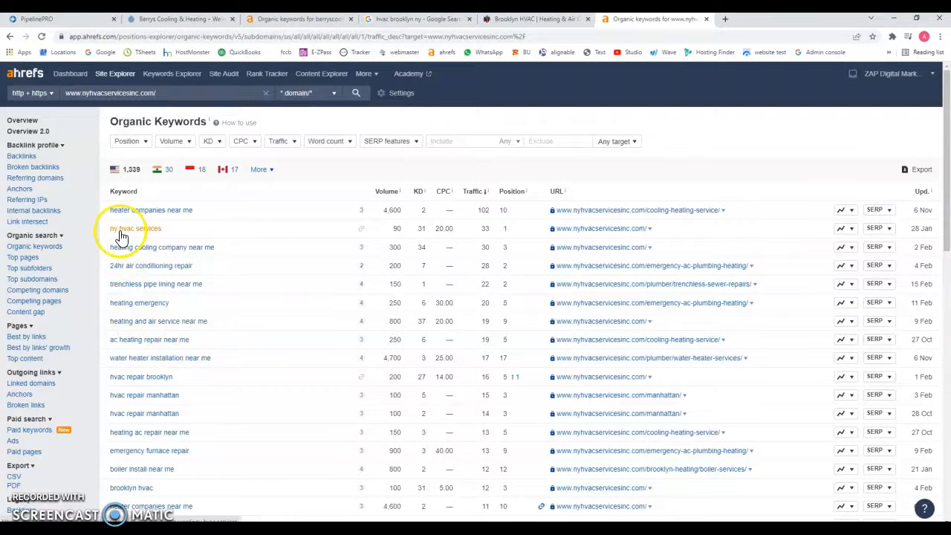
mouse_move(386, 241)
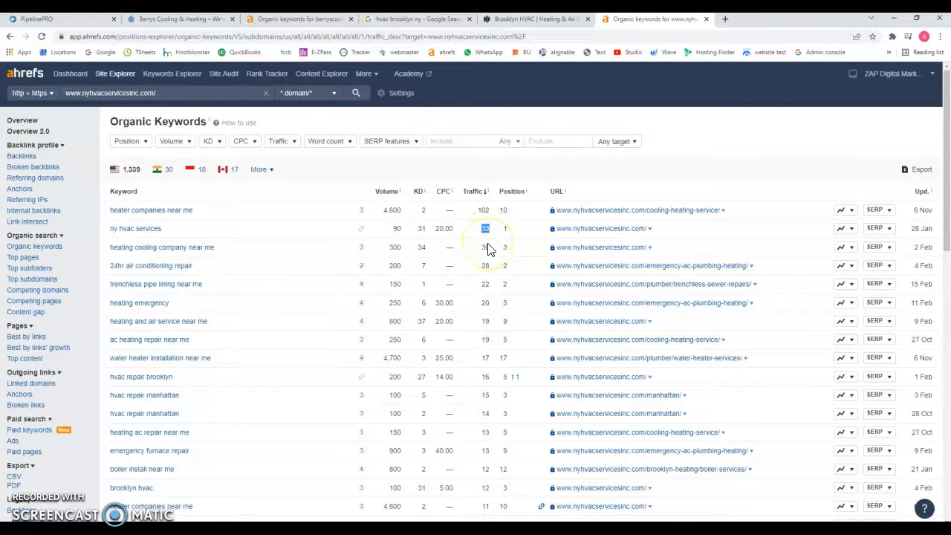
mouse_move(148, 431)
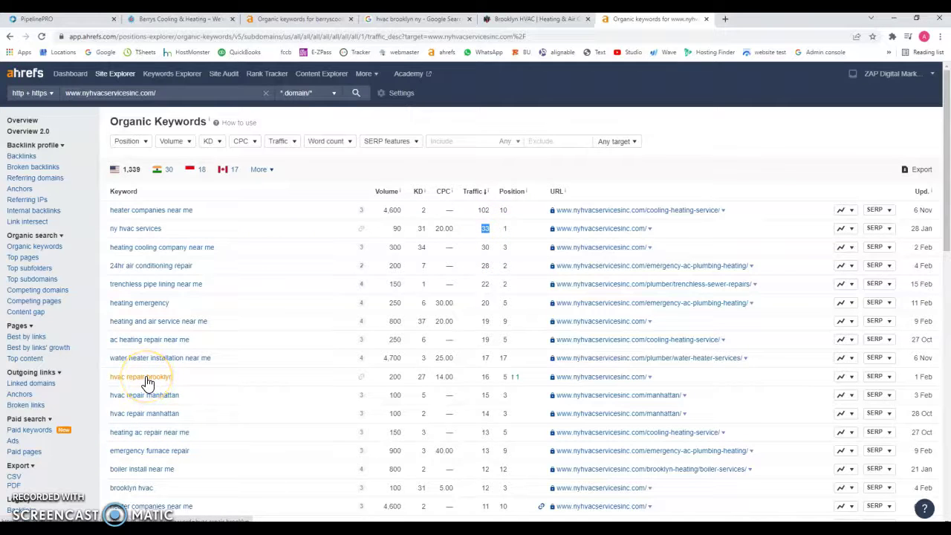
double_click(395, 377)
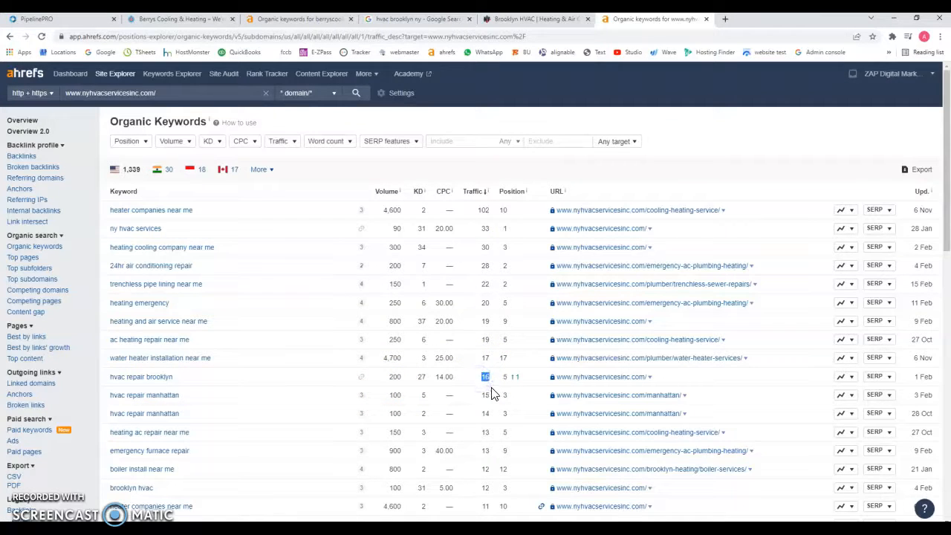
mouse_move(494, 389)
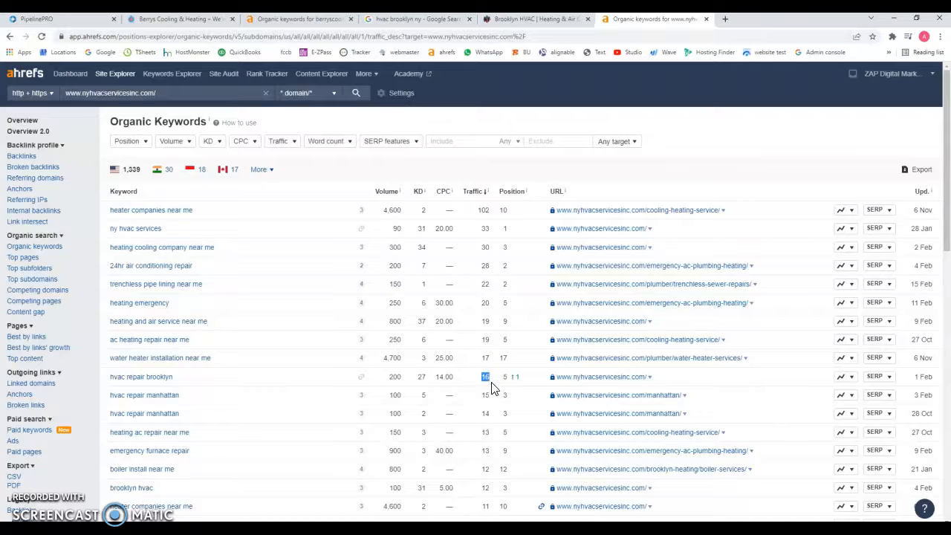
mouse_move(484, 227)
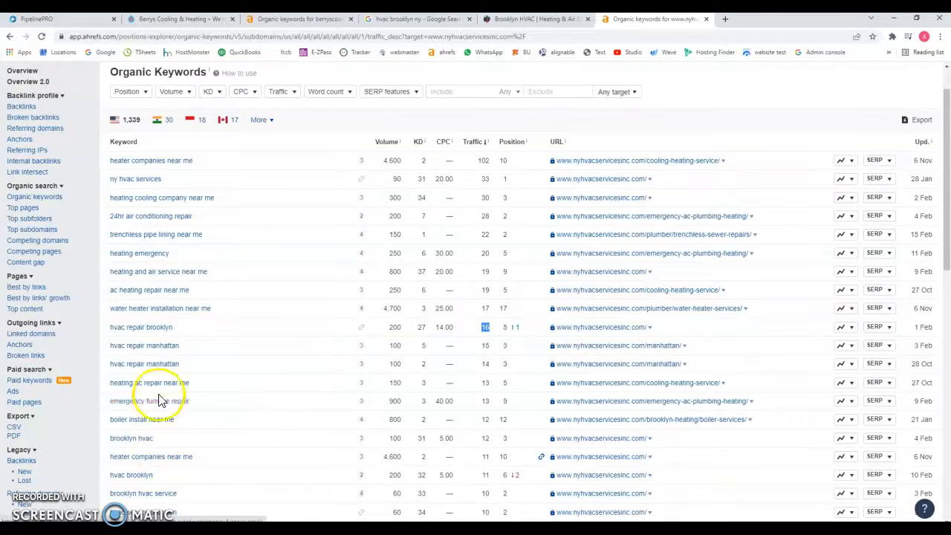
Step: Scroll through the competitor's Brooklyn keyword rankings and back to the top
scroll("down", 3)
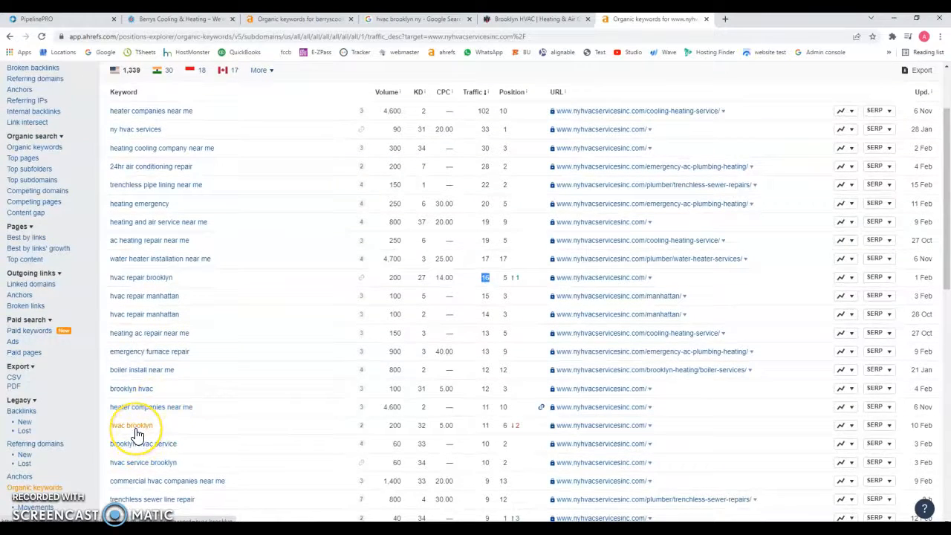
scroll("down", 3)
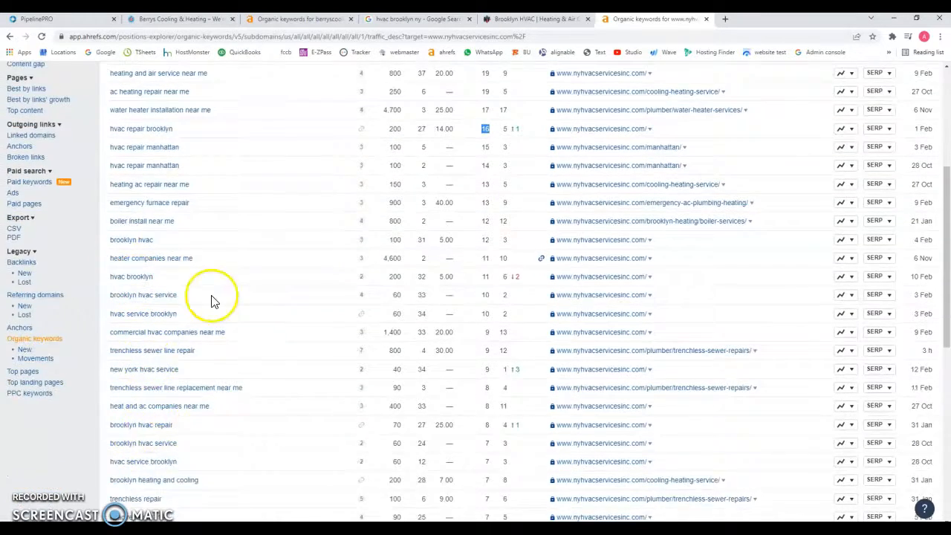
scroll("down", 3)
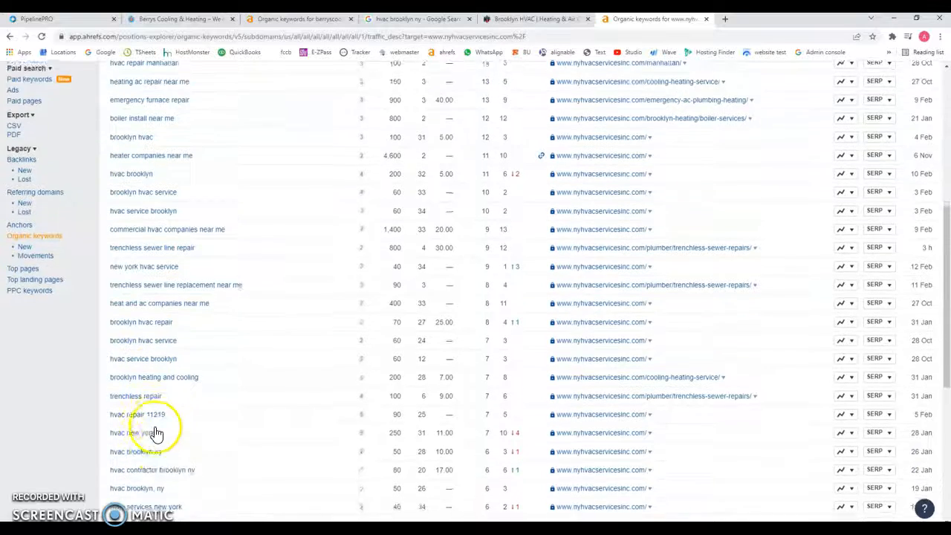
scroll("down", 3)
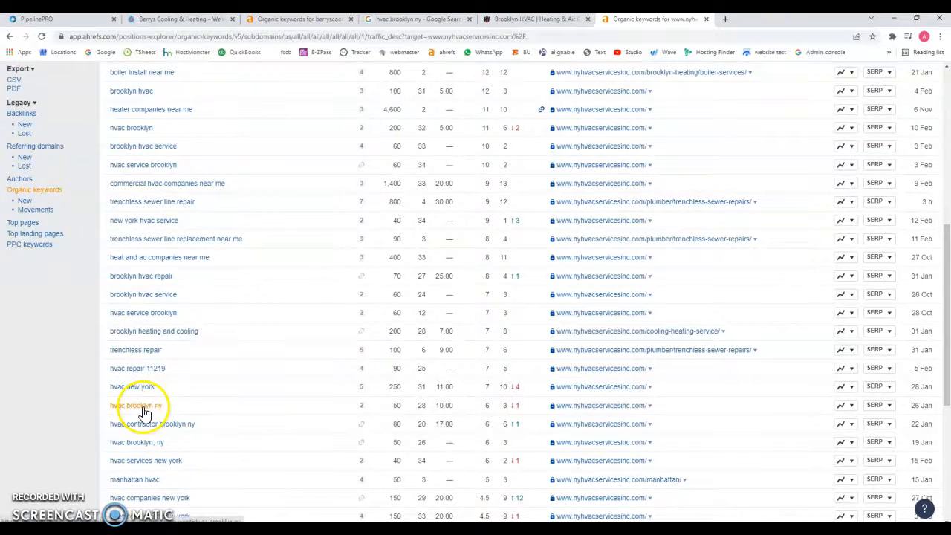
mouse_move(504, 416)
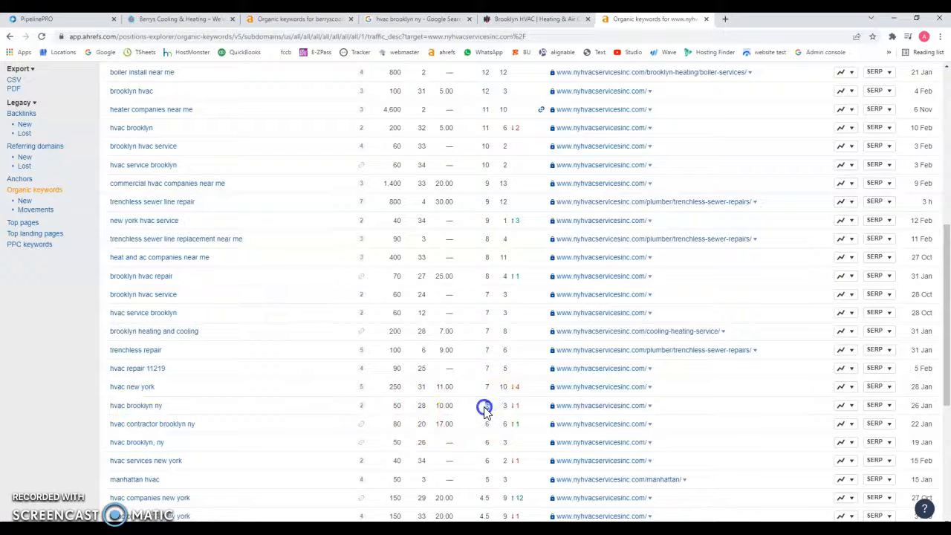
scroll("up", 3)
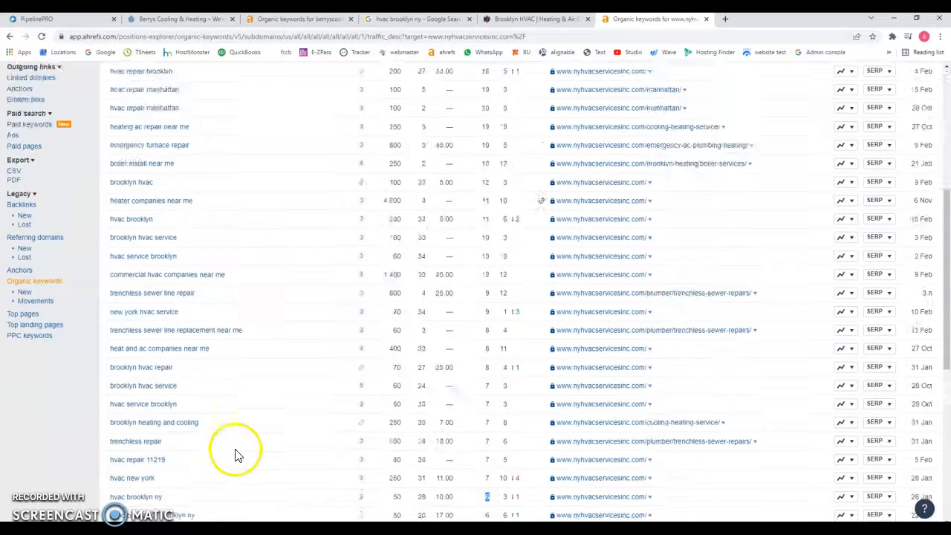
scroll("up", 3)
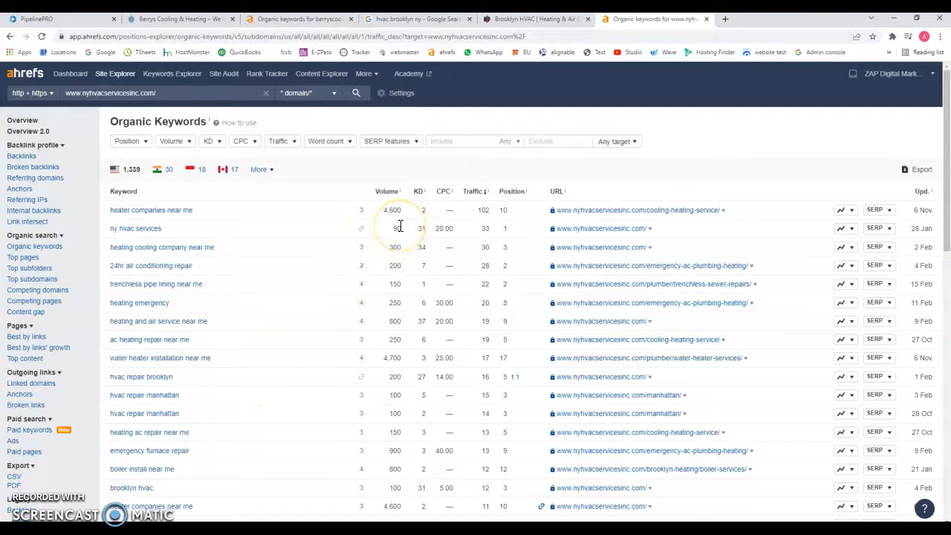
mouse_move(458, 120)
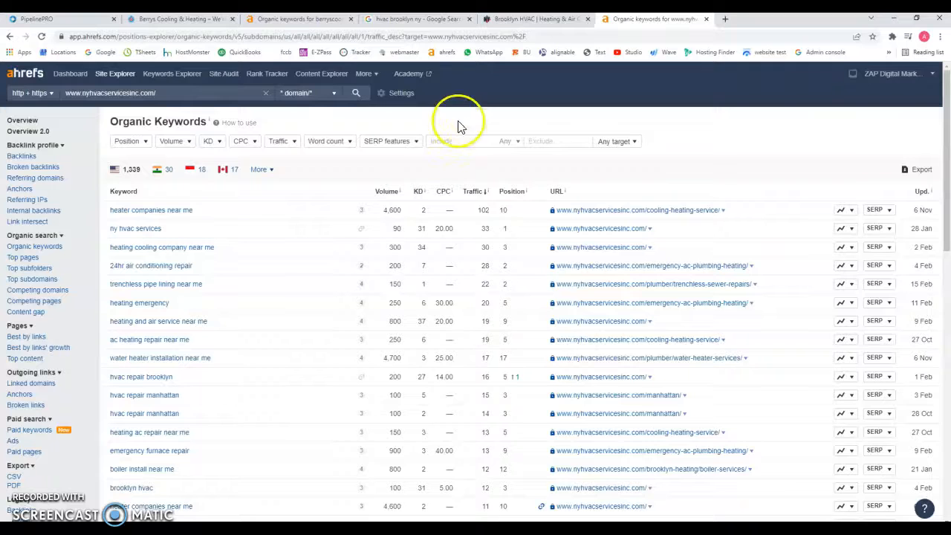
Step: Revisit the Google 'hvac brooklyn ny' results, then return to the Berry's Cooling homepage
left_click(416, 18)
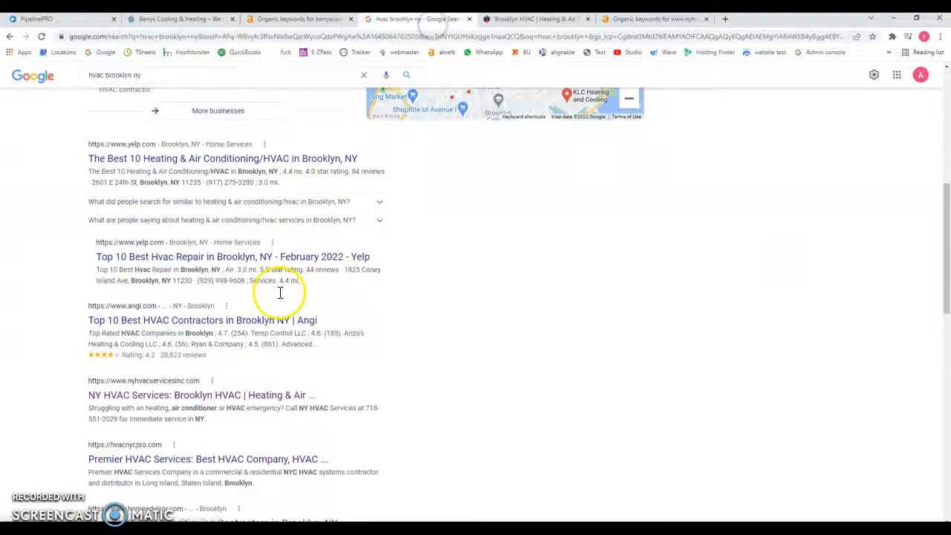
scroll("up", 3)
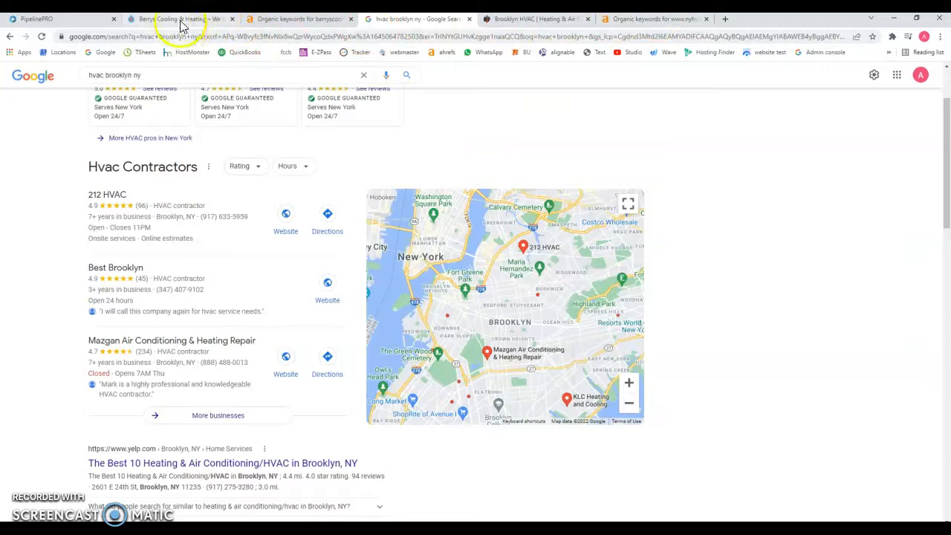
left_click(179, 18)
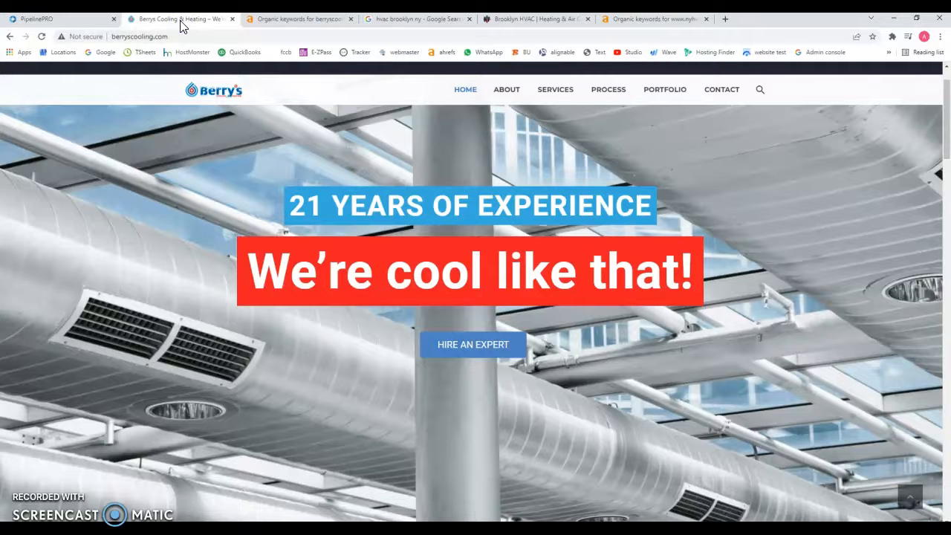
Step: Scroll the berryscooling.com homepage to review its Brooklyn HVAC startup headline
scroll("down", 3)
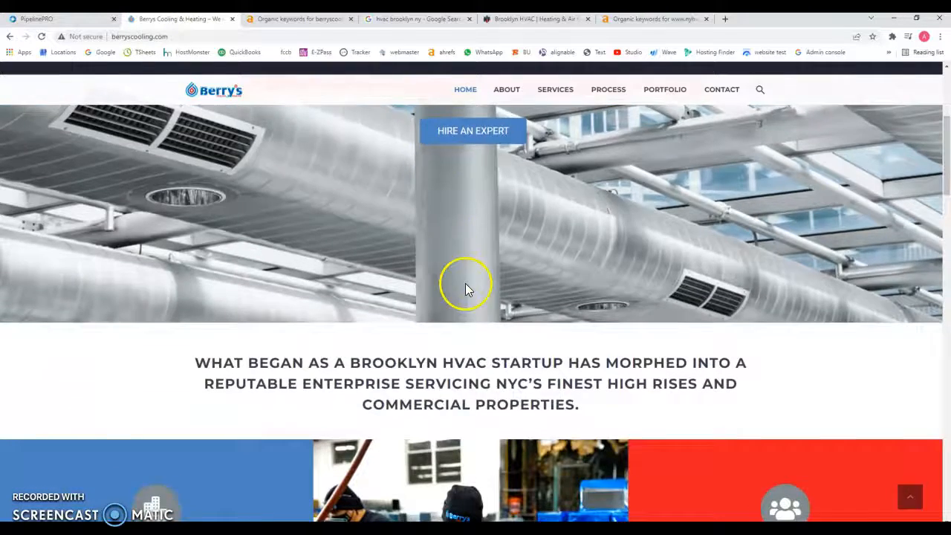
scroll("down", 3)
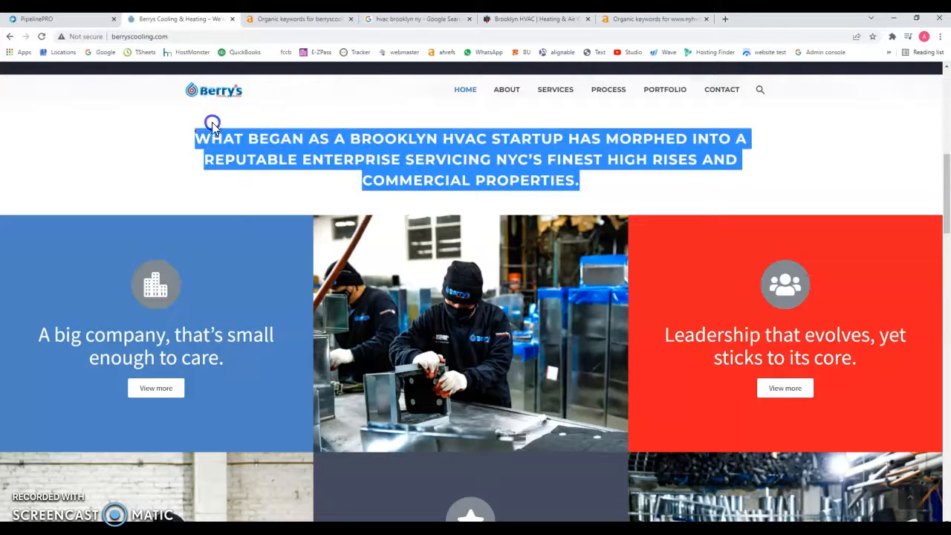
mouse_move(612, 188)
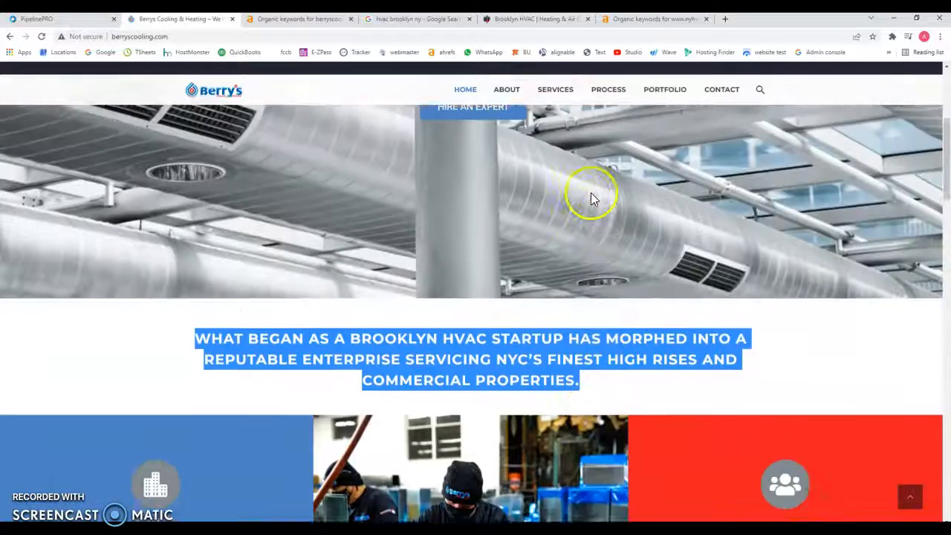
scroll("down", 3)
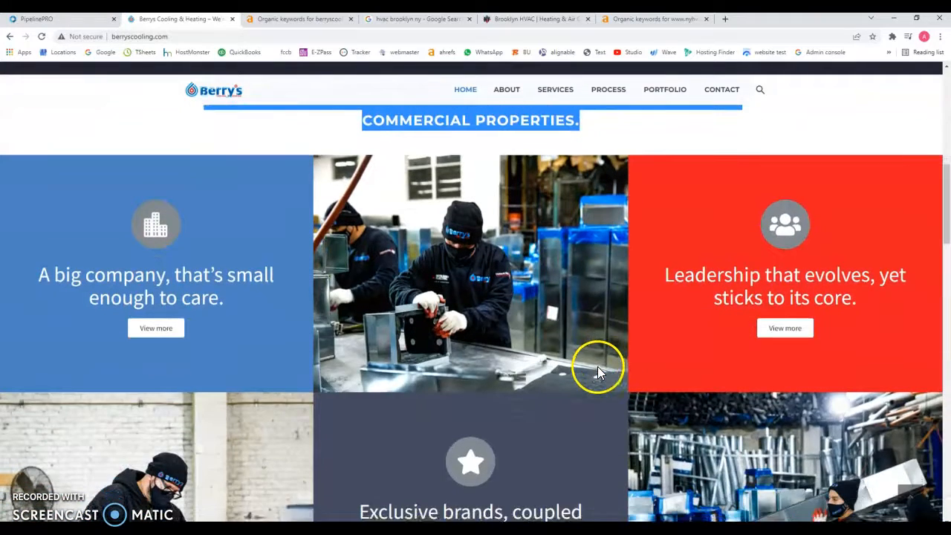
scroll("up", 3)
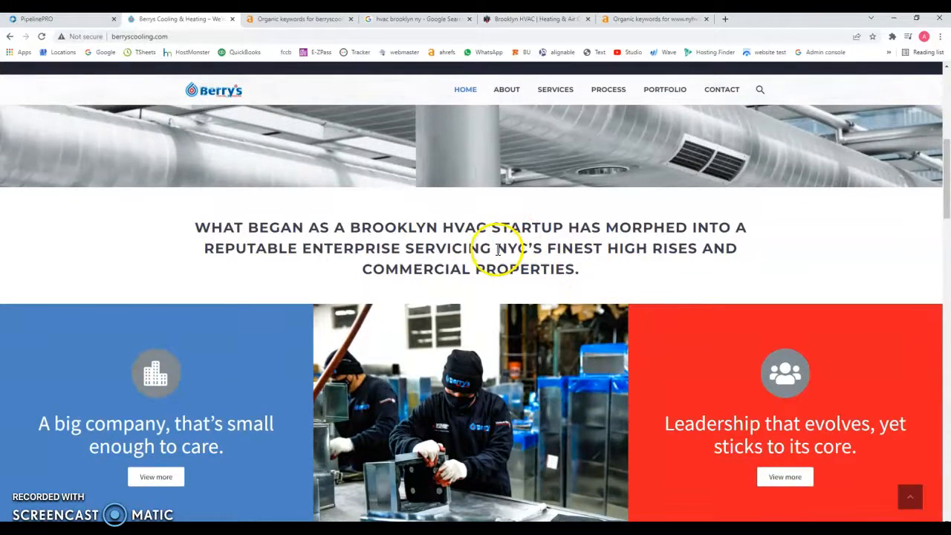
Step: Return to Ahrefs and reopen the site overview for berryscooling.com
left_click(297, 18)
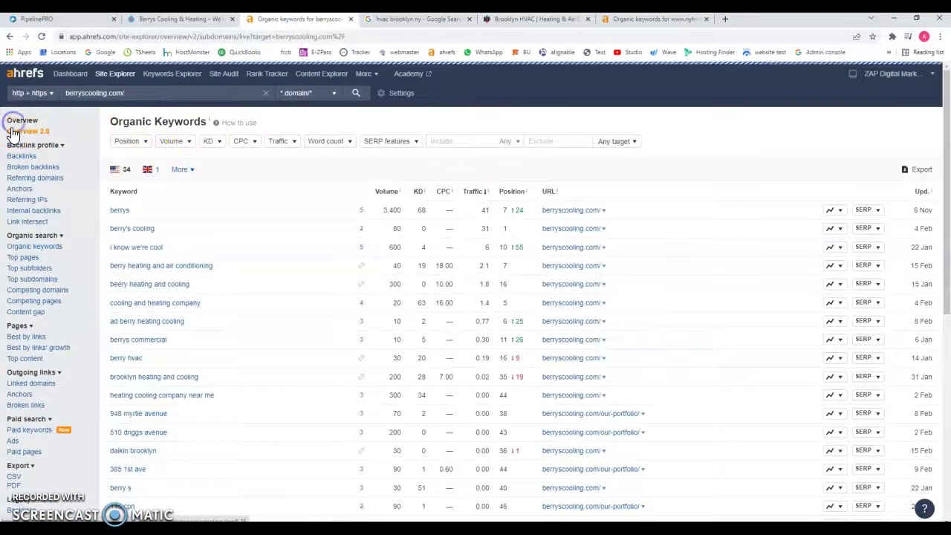
left_click(22, 119)
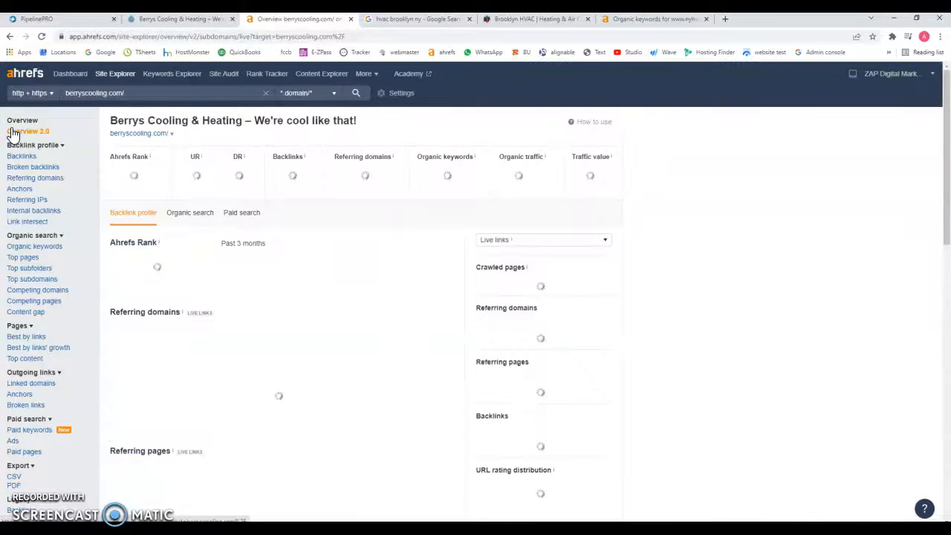